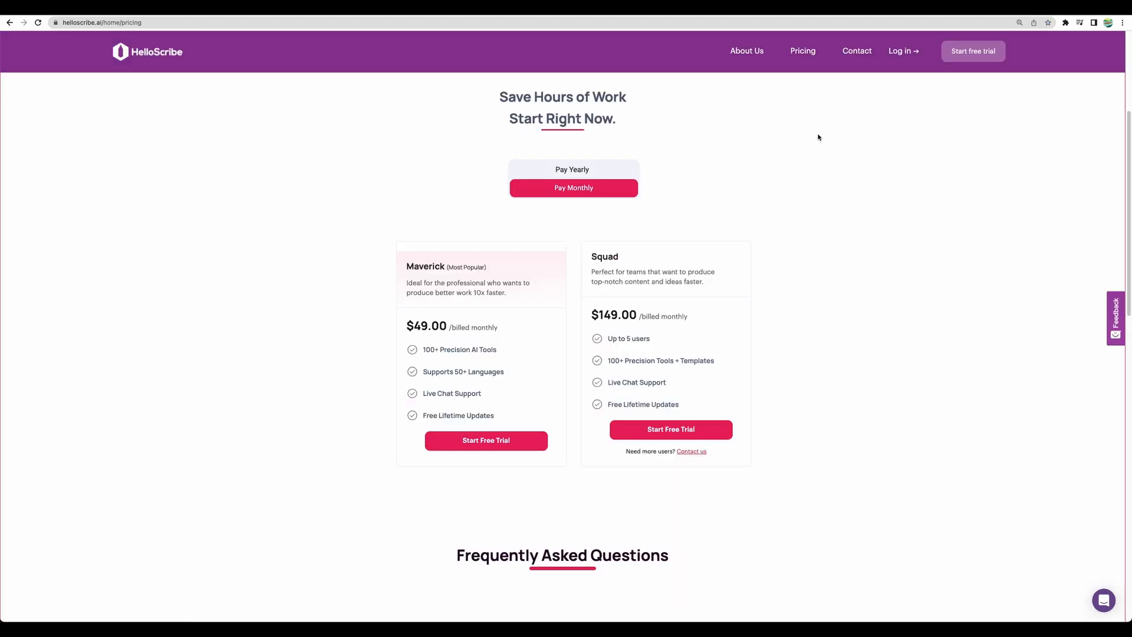
# Compare HelloScribe's $79 and $199 license tiers on the AppSumo deal page, noting the Squad plan's 5-user limit
pyautogui.scroll(-3)
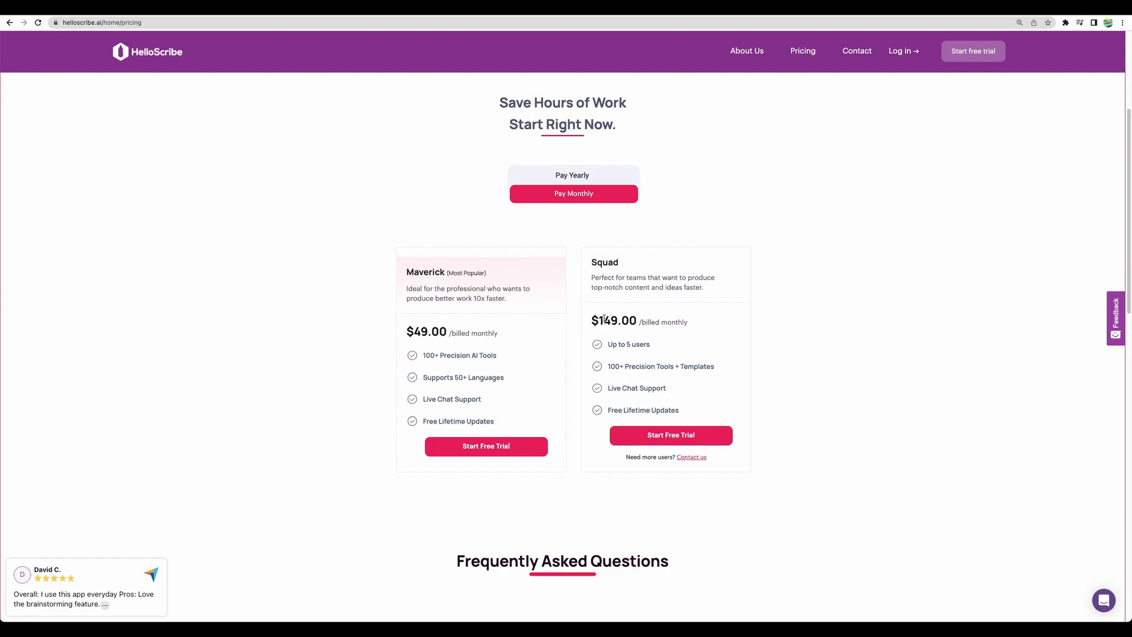
pyautogui.doubleClick(629, 344)
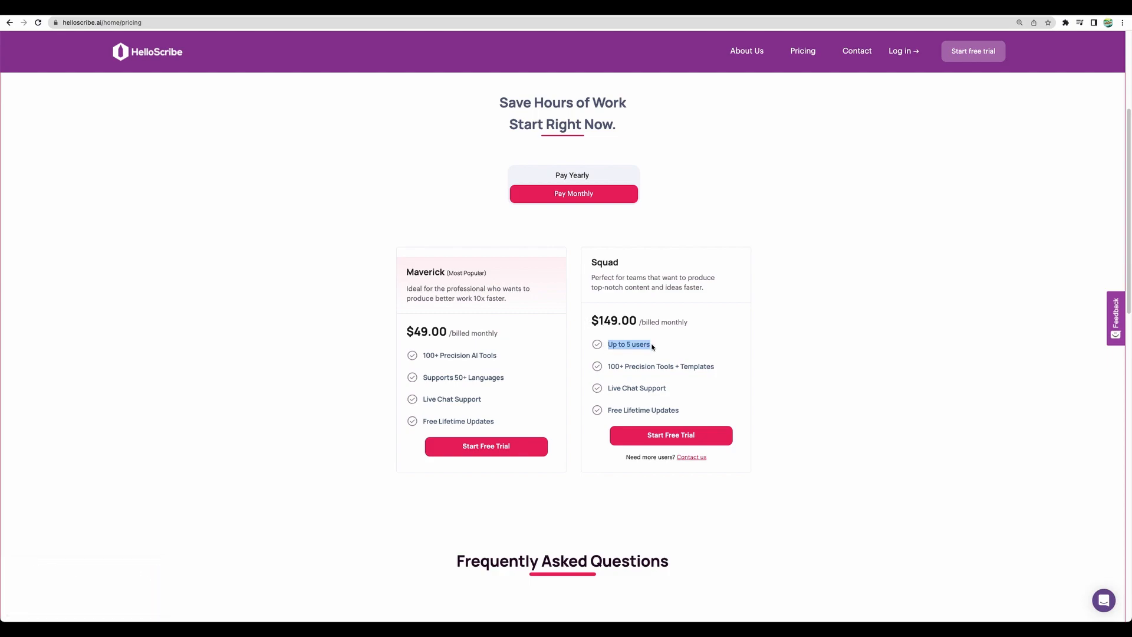
pyautogui.click(652, 346)
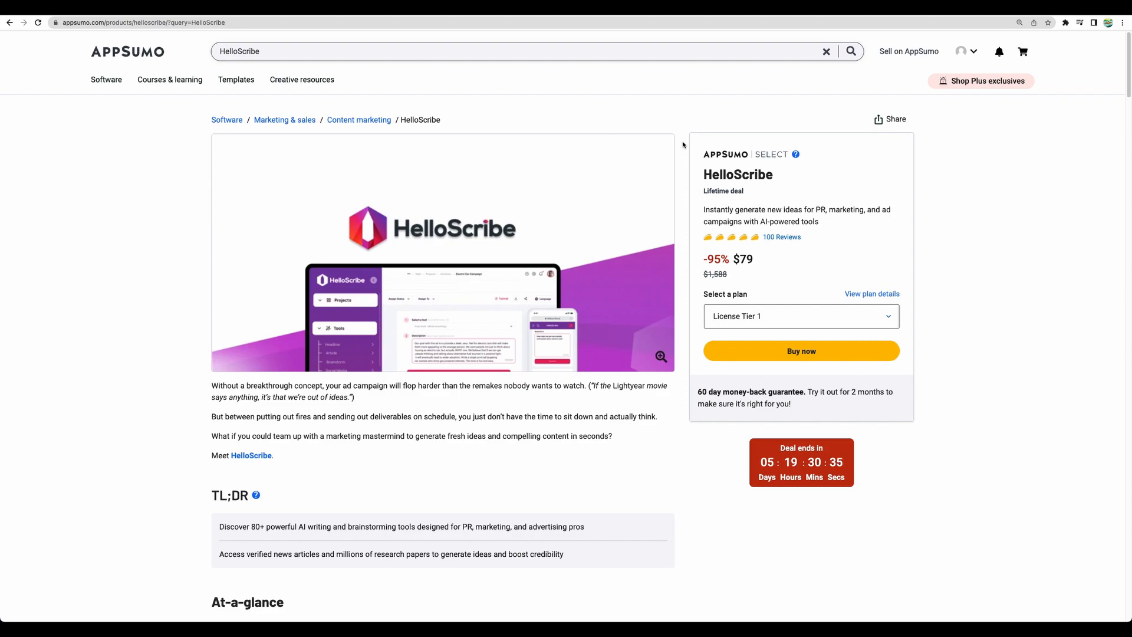
pyautogui.scroll(-3)
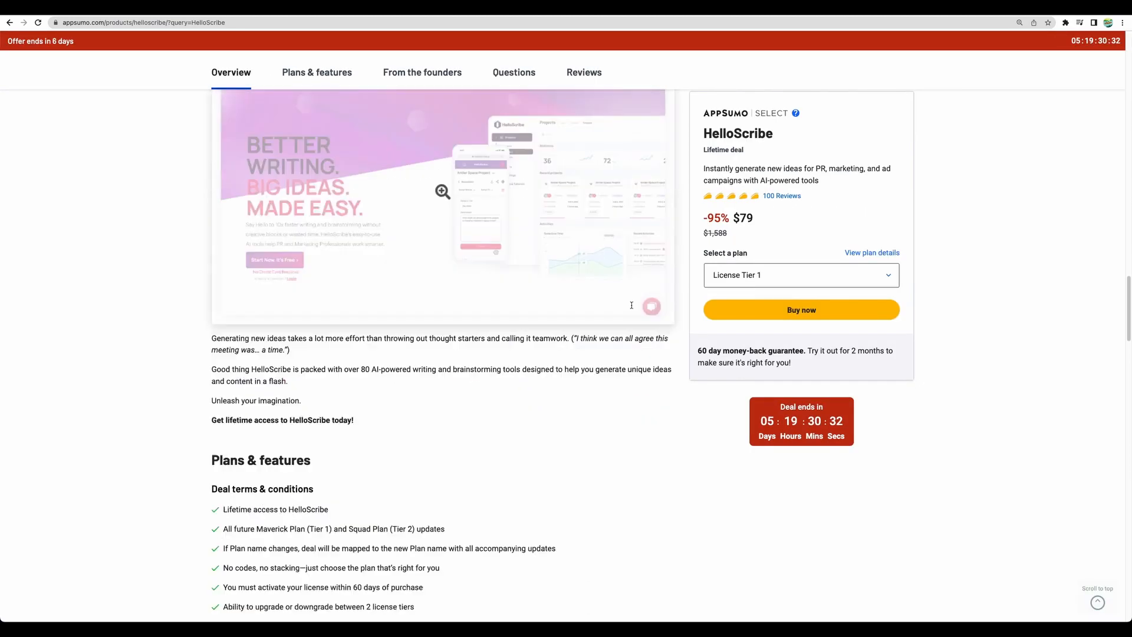
pyautogui.scroll(-3)
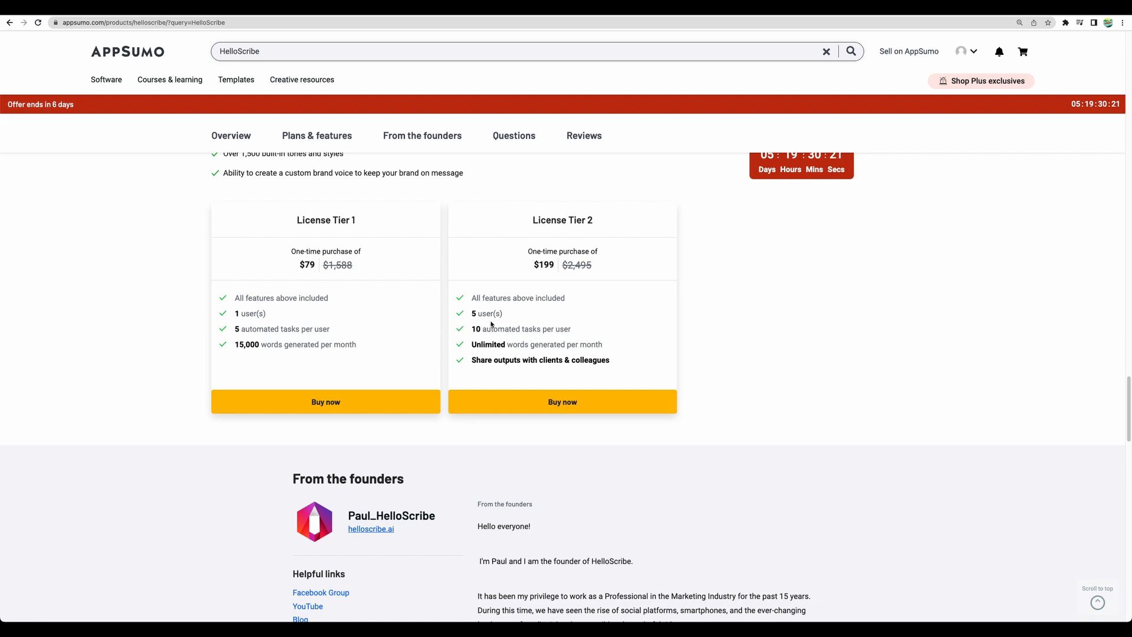
pyautogui.moveTo(481, 345)
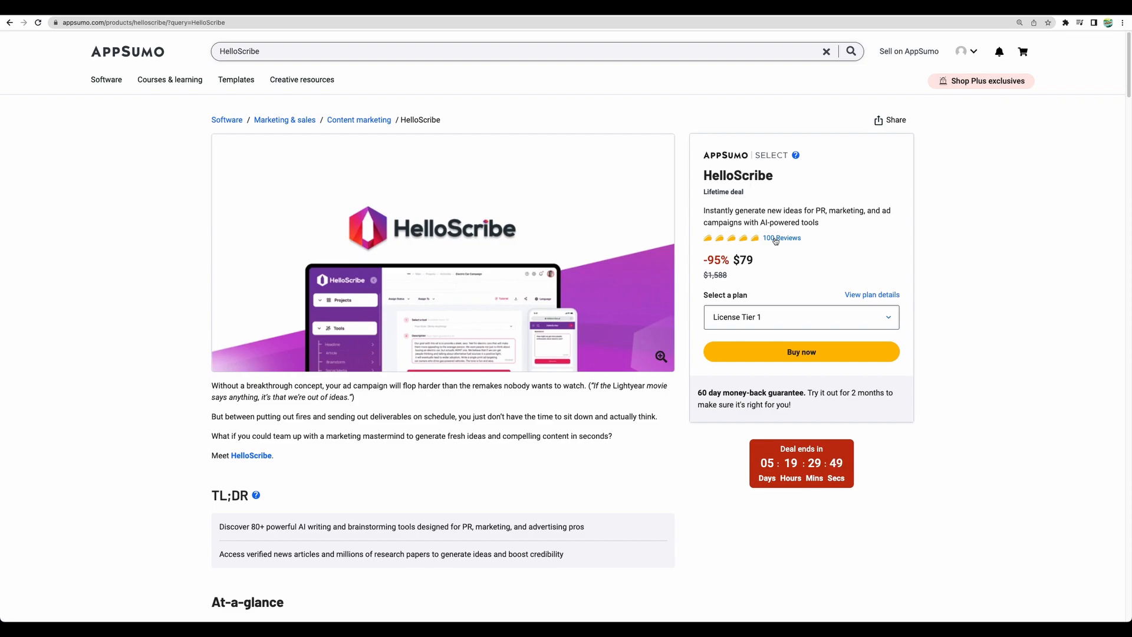
pyautogui.click(782, 237)
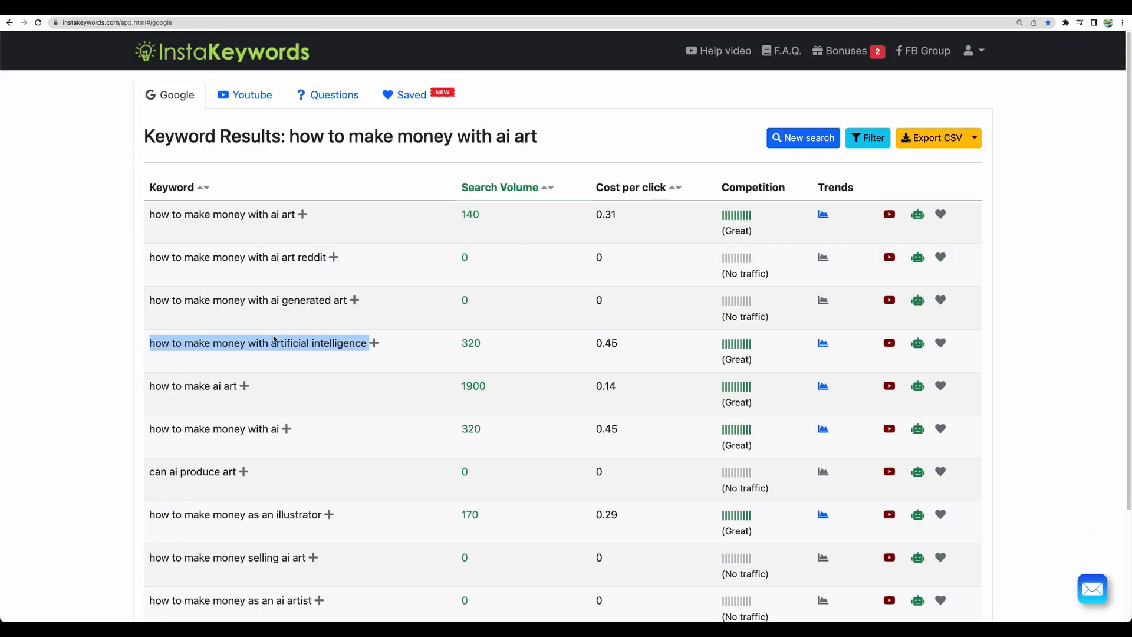
pyautogui.moveTo(485, 297)
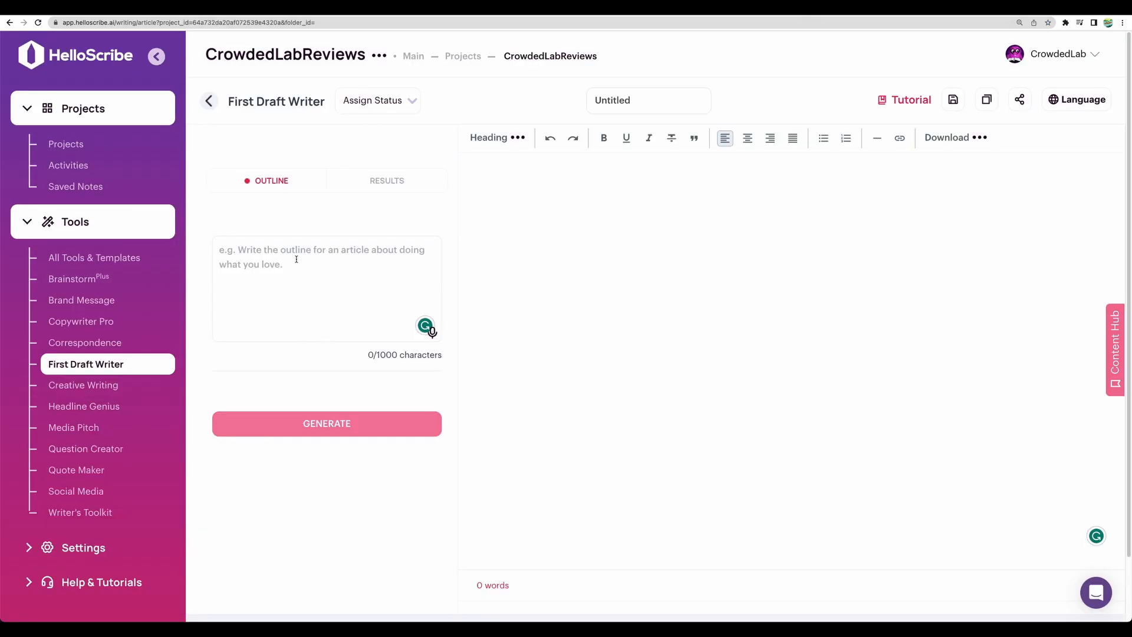
# Generate an outline for 'how to make money with artificial intelligence' and add it to the document
pyautogui.write('how to make money with artificial intelligence')
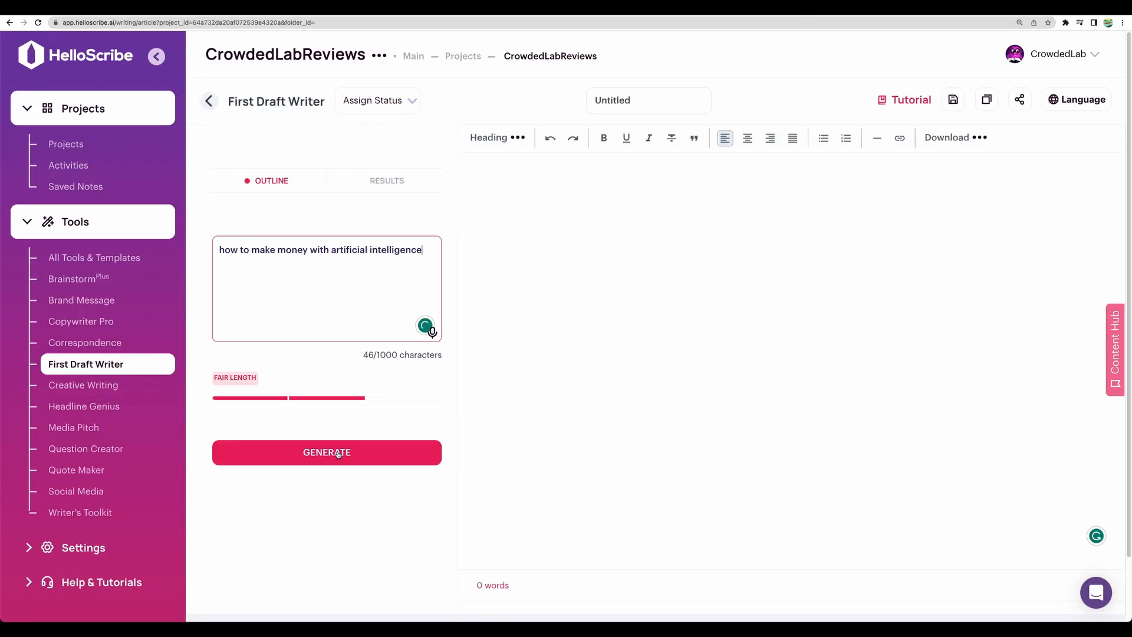
pyautogui.click(327, 452)
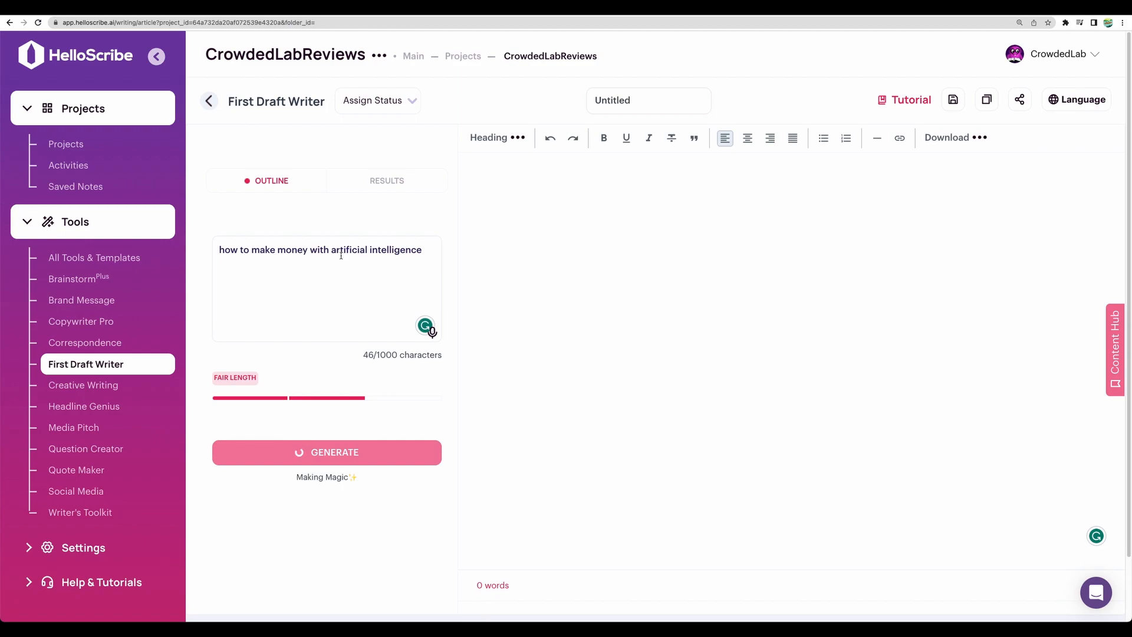
pyautogui.click(325, 451)
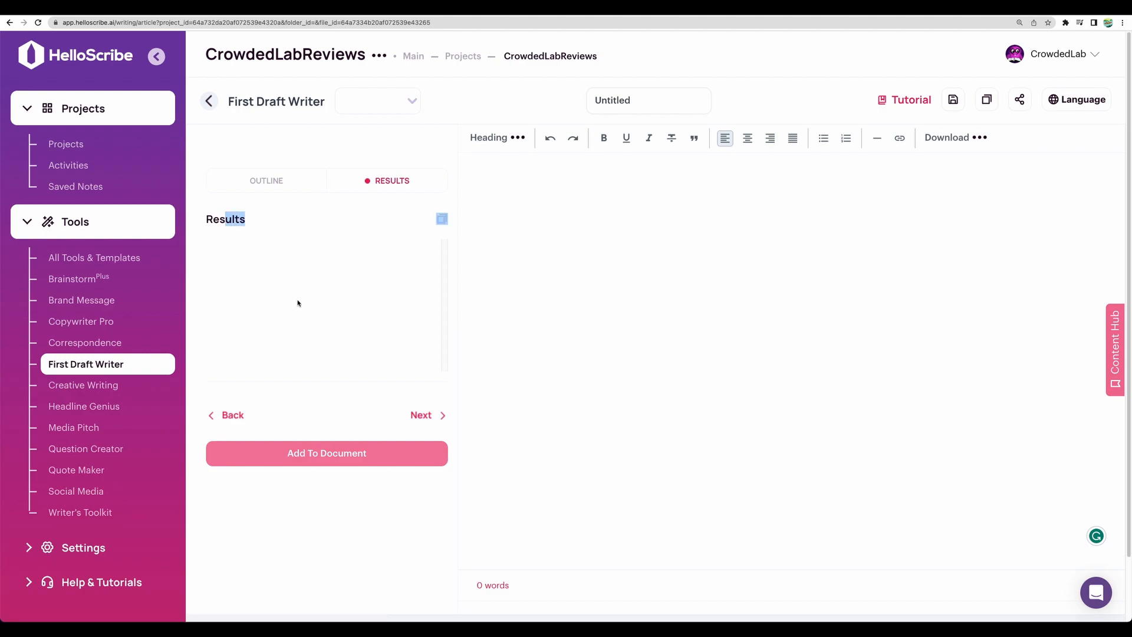
pyautogui.click(272, 180)
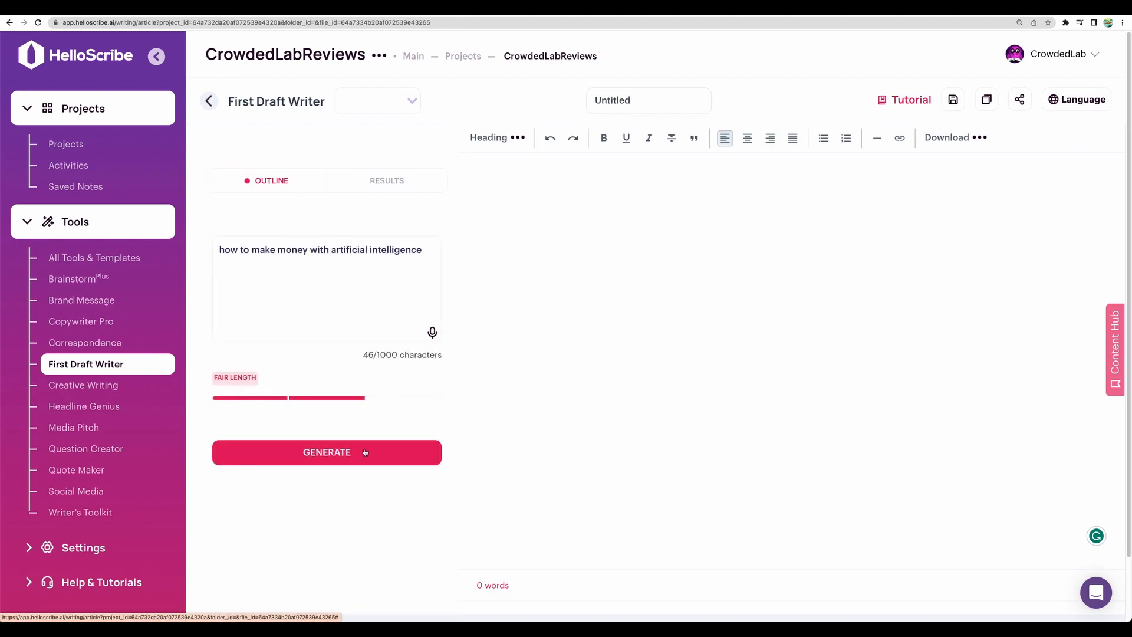
pyautogui.click(326, 452)
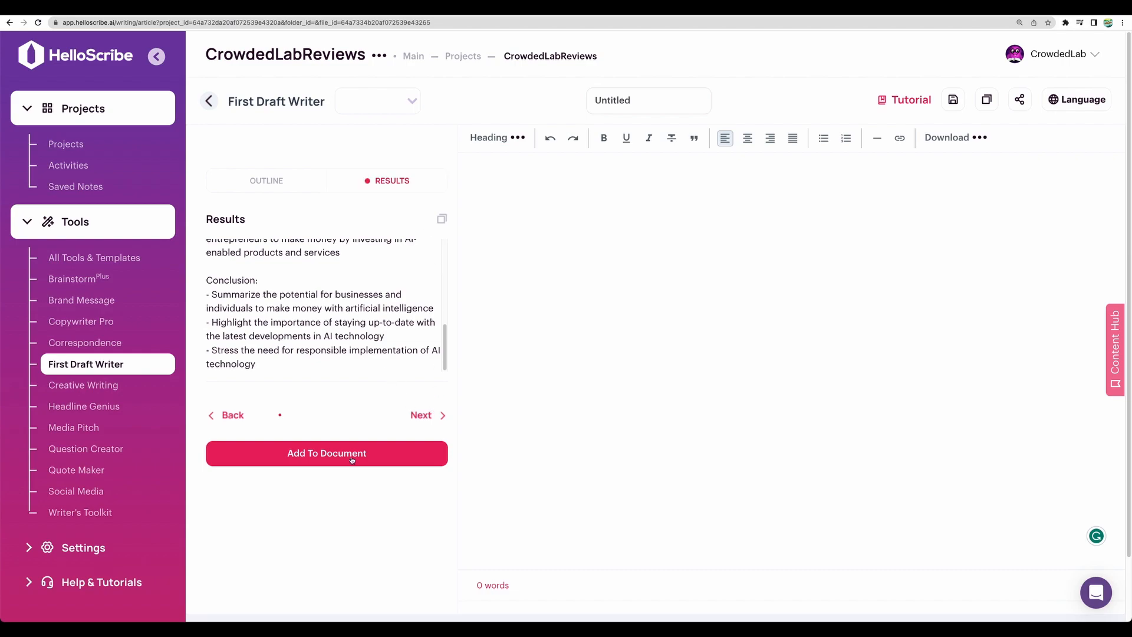
pyautogui.click(327, 453)
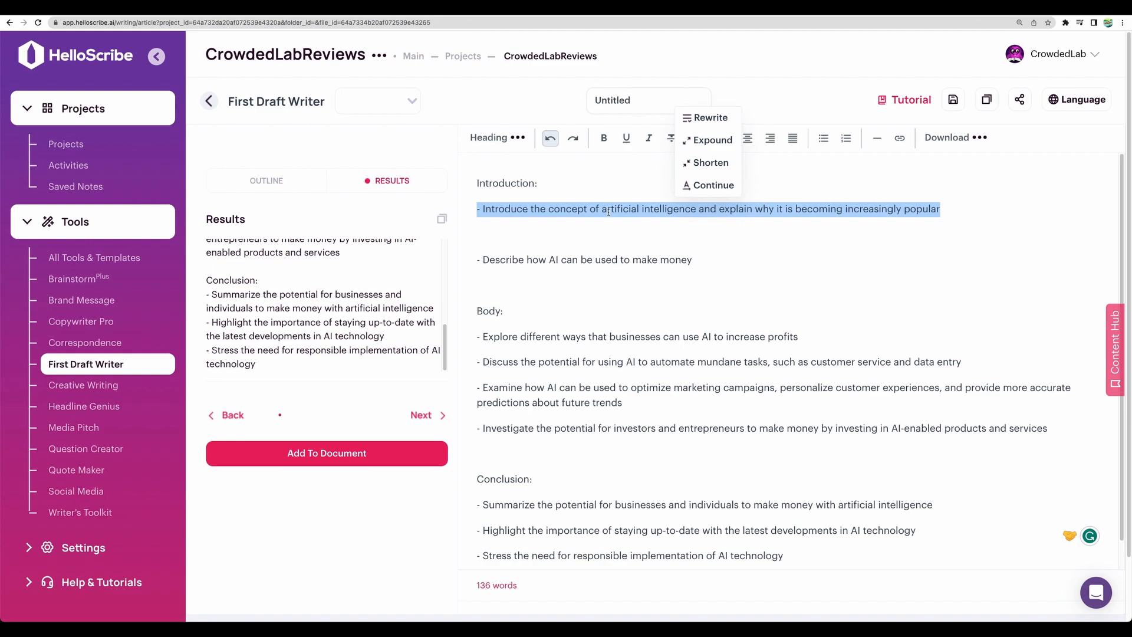
pyautogui.moveTo(713, 185)
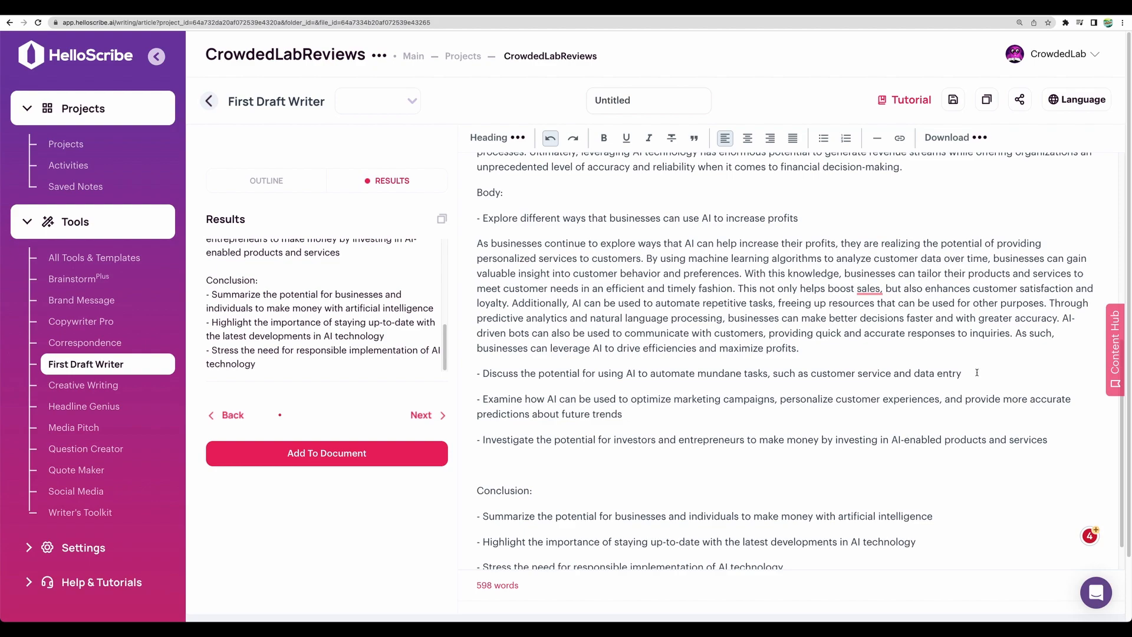
# Append ', give 5 examples' to the mundane tasks bullet before expounding it
pyautogui.write(', give 5 example')
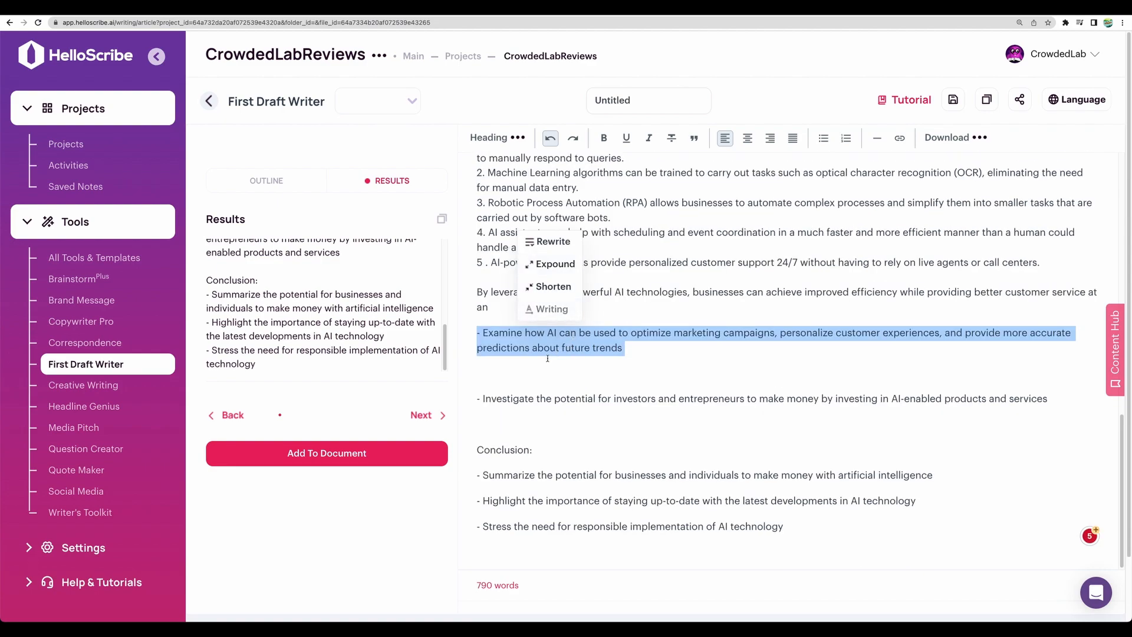
# Expound the marketing campaigns bullet after appending ', don't mention HelloScribe'
pyautogui.click(555, 263)
pyautogui.write(", don't mention H")
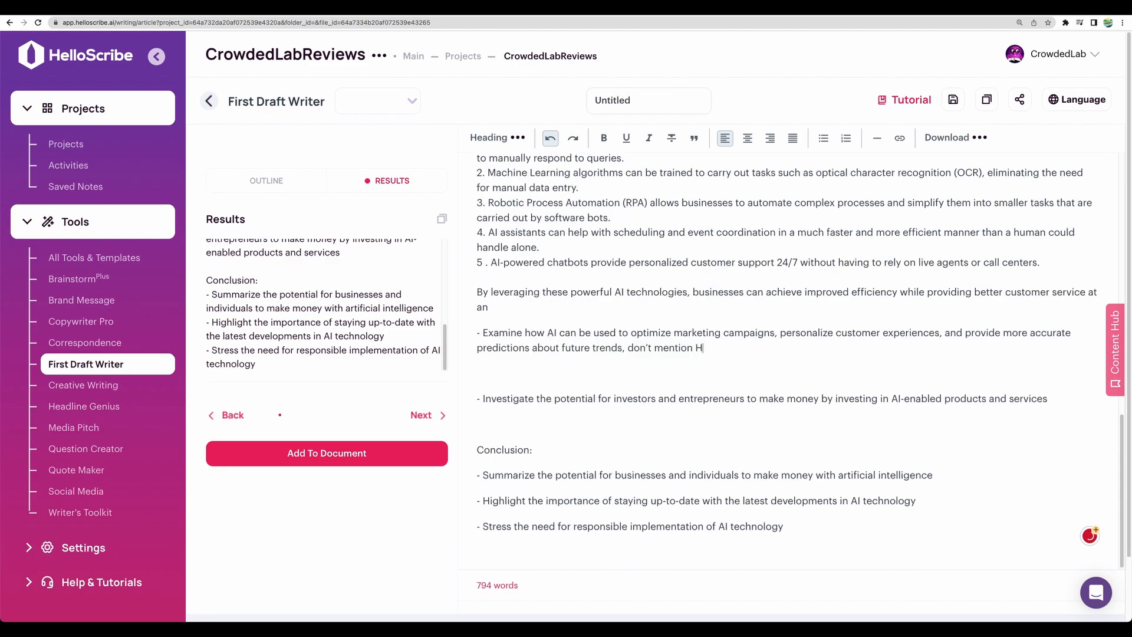
pyautogui.write('elloScribe')
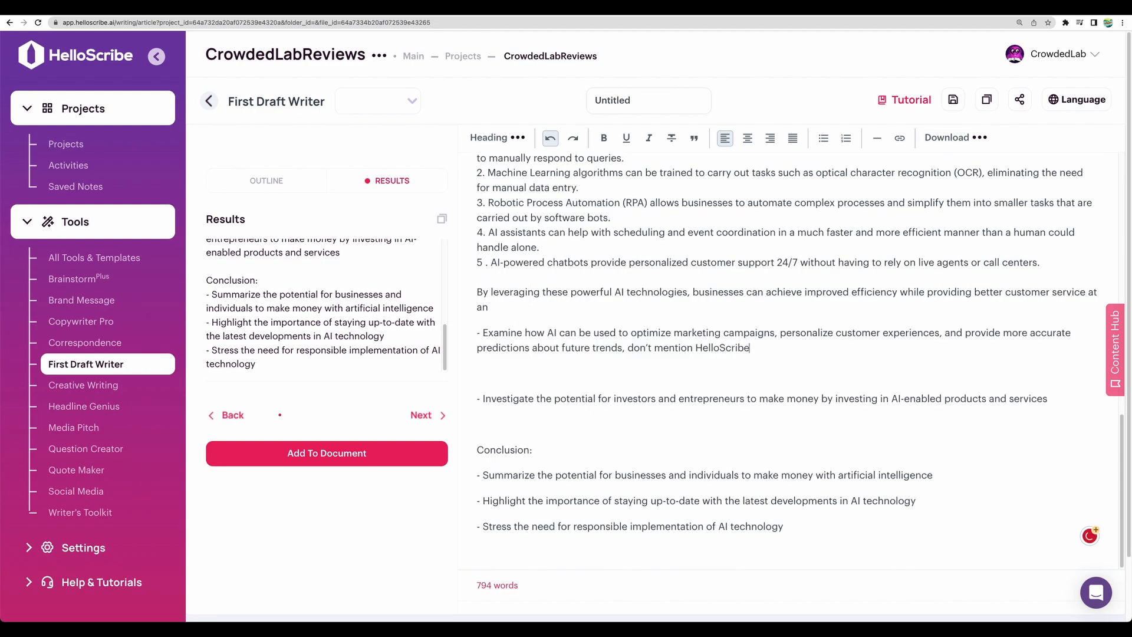
pyautogui.moveTo(477, 347); pyautogui.dragTo(750, 346)
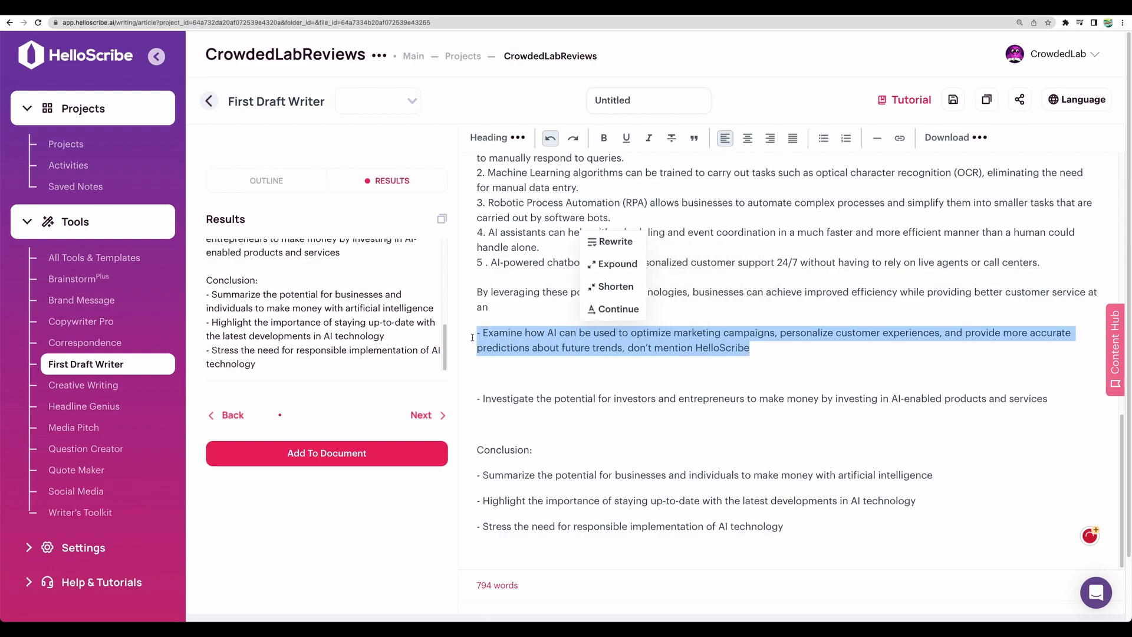
pyautogui.click(550, 373)
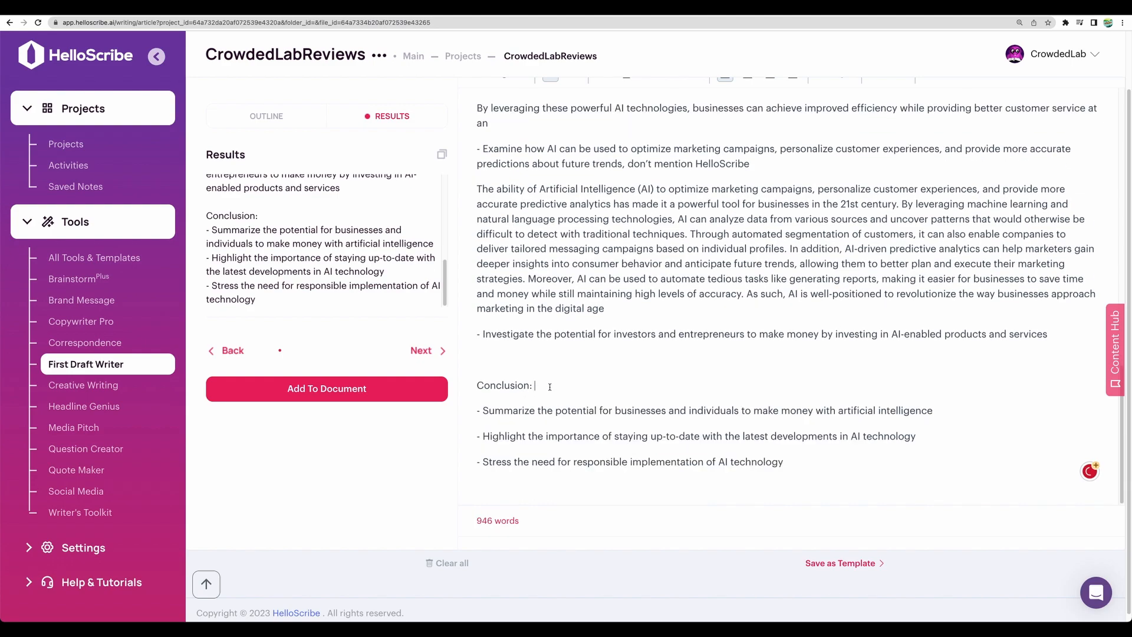
# Select the first Conclusion bullet for expansion into a paragraph
pyautogui.doubleClick(704, 410)
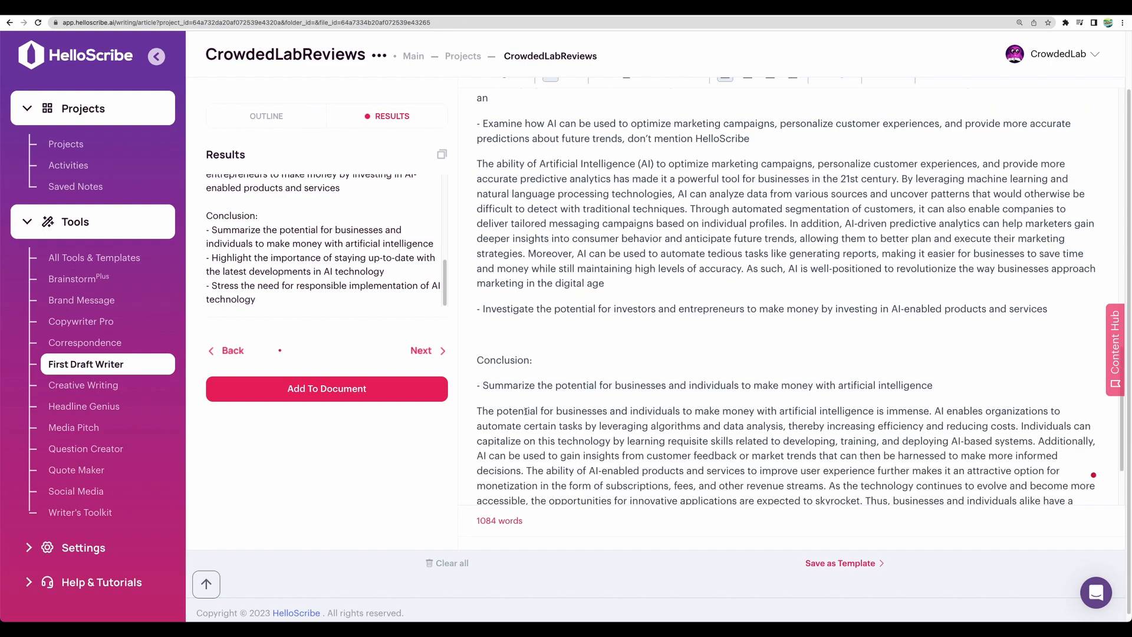
pyautogui.scroll(3)
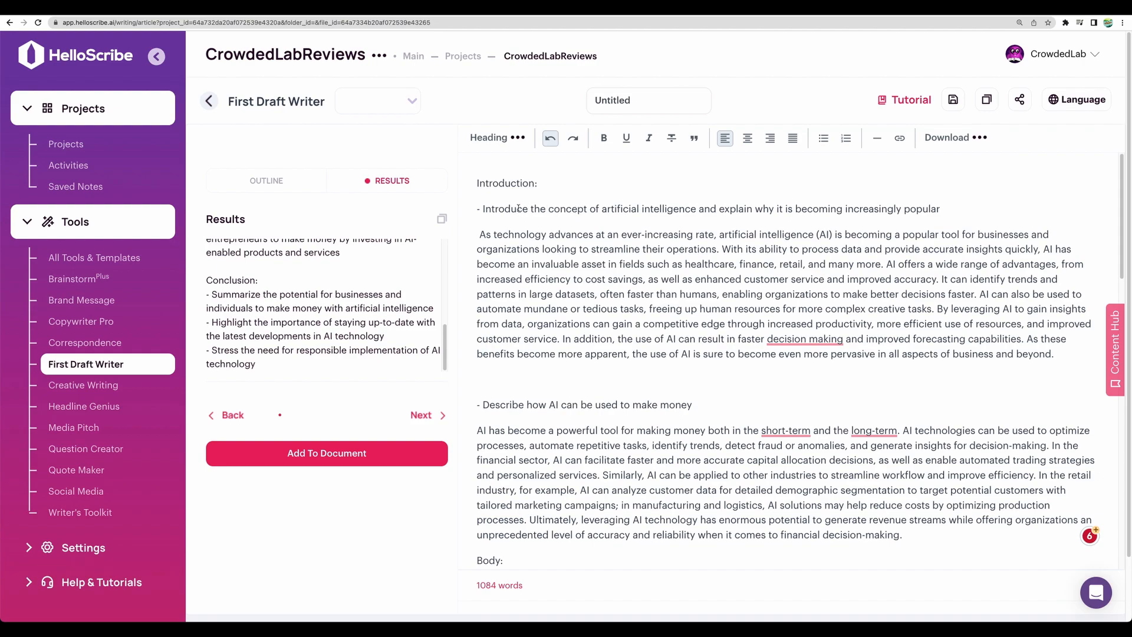
pyautogui.moveTo(481, 209); pyautogui.dragTo(940, 209)
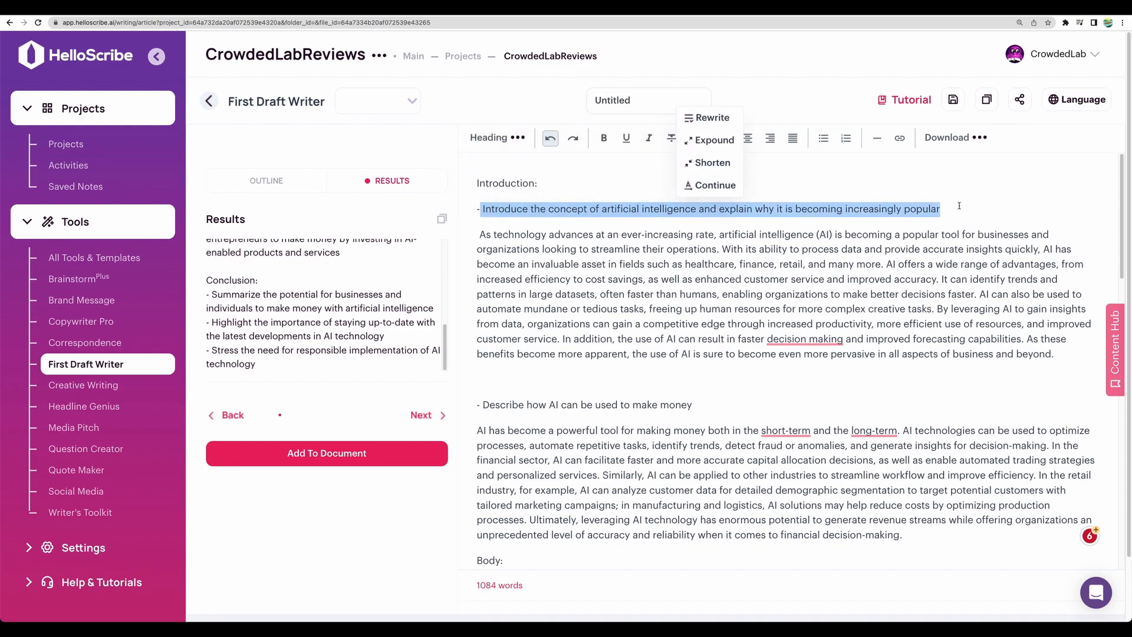
pyautogui.click(603, 306)
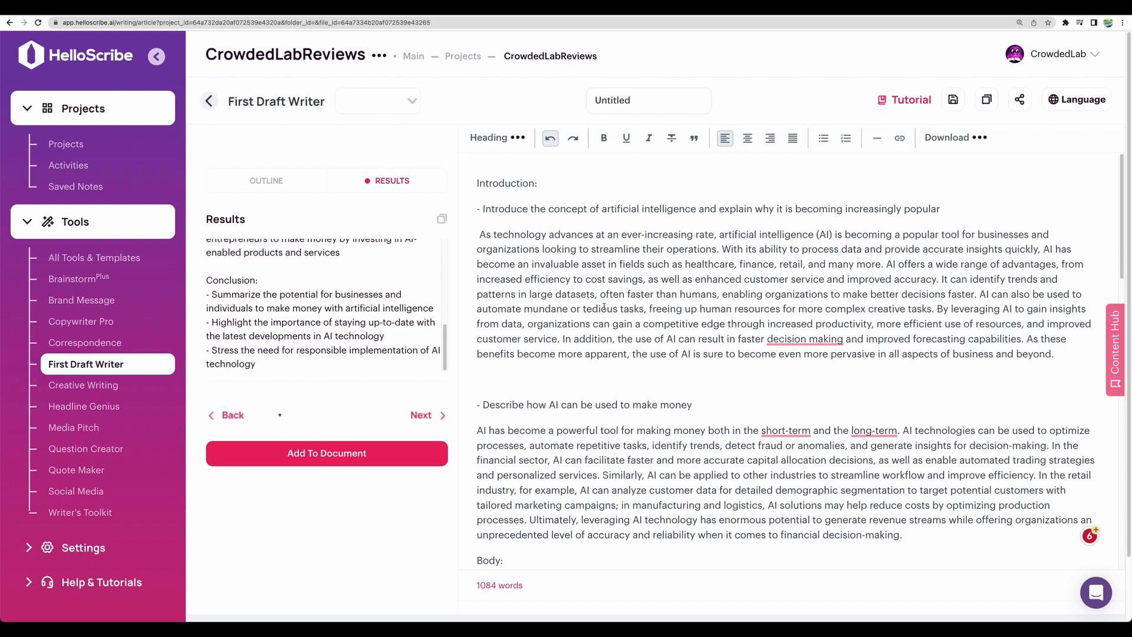
pyautogui.scroll(-3)
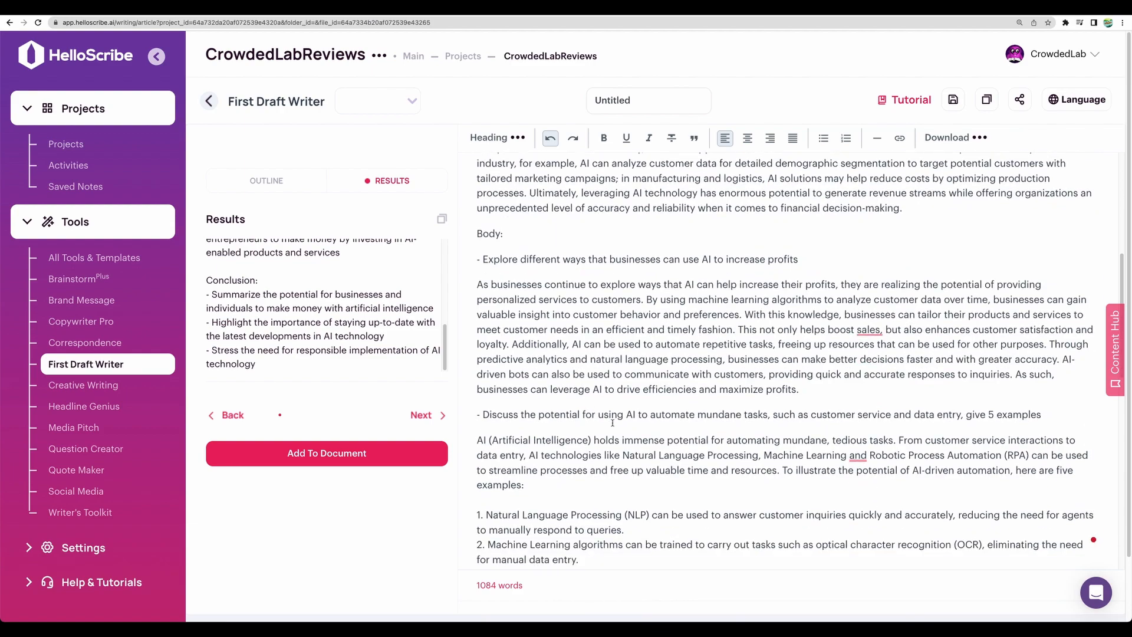
pyautogui.scroll(-3)
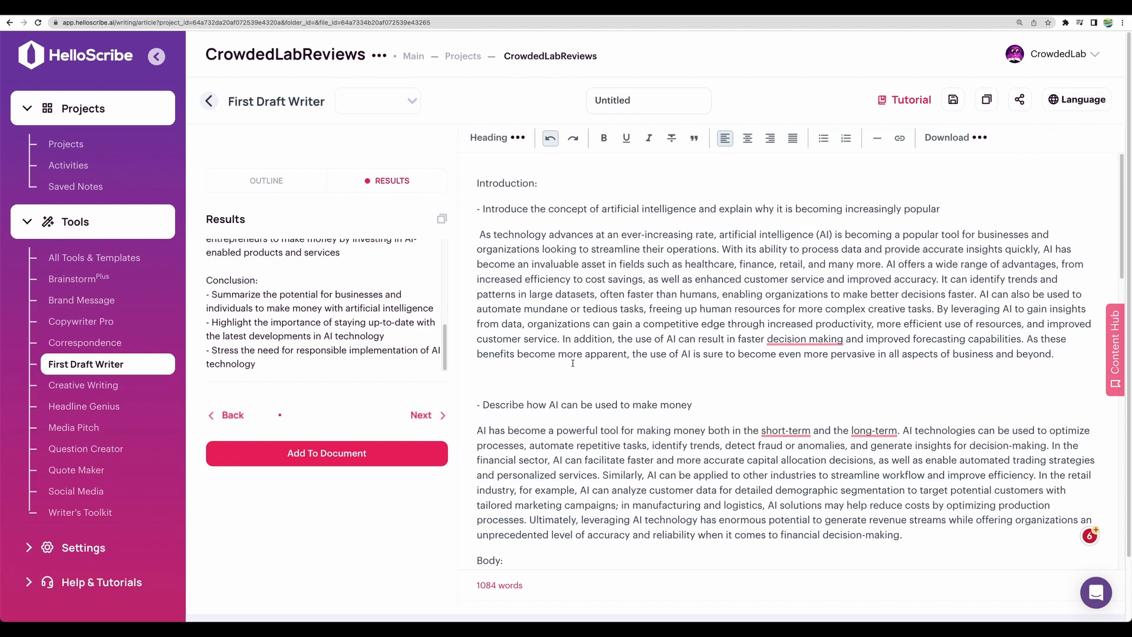
pyautogui.click(478, 378)
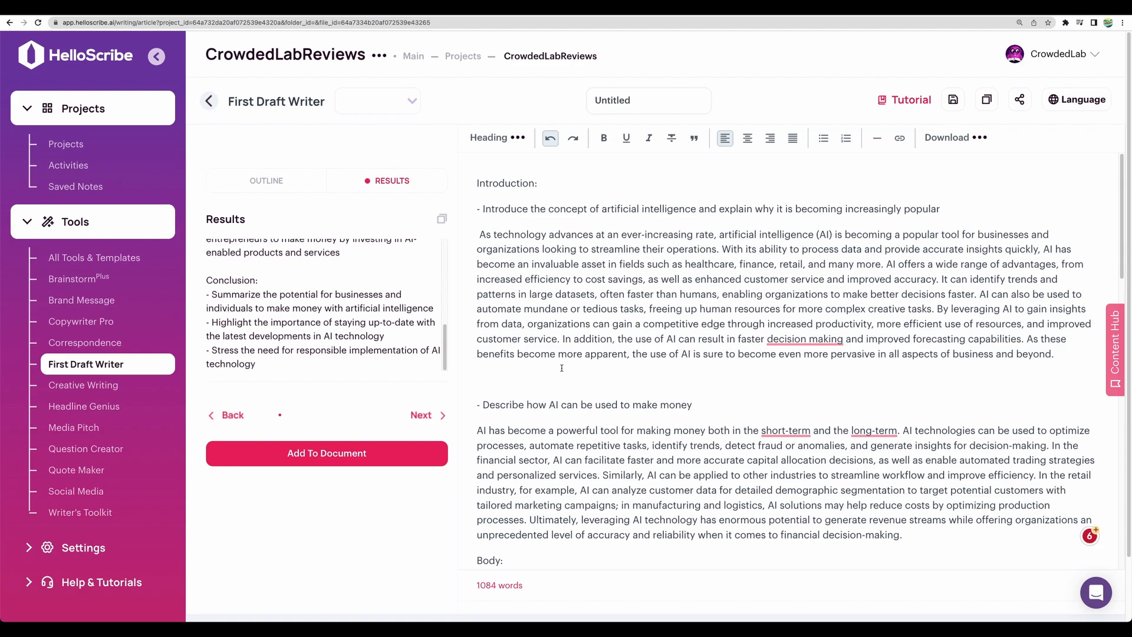
pyautogui.scroll(-3)
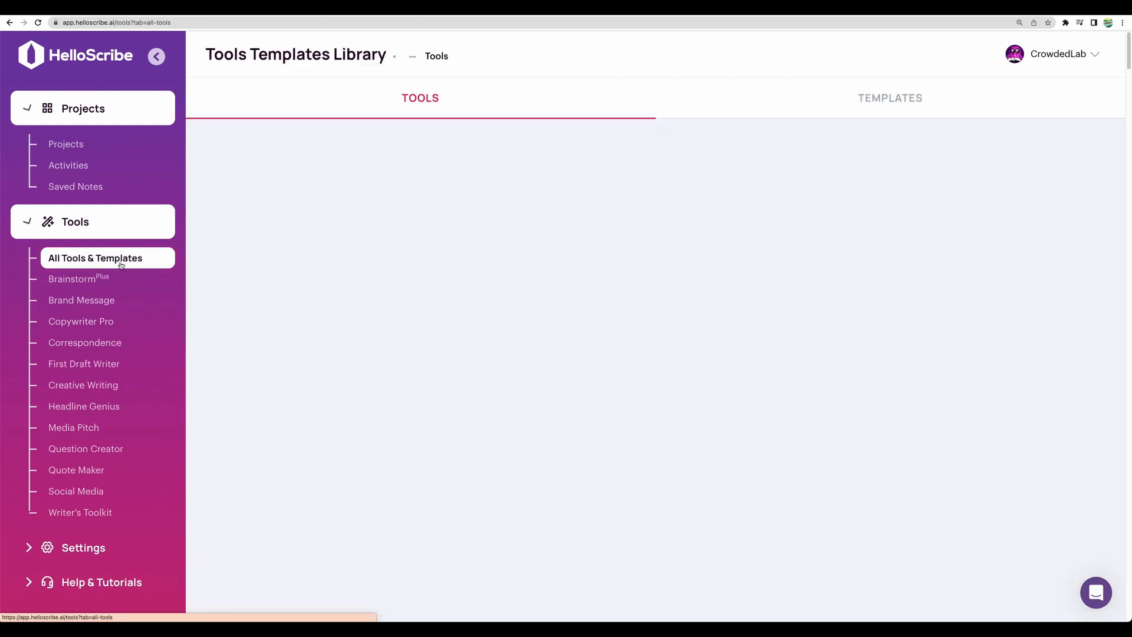
# Browse the All Tools & Templates library and switch to the saved Templates list
pyautogui.click(96, 258)
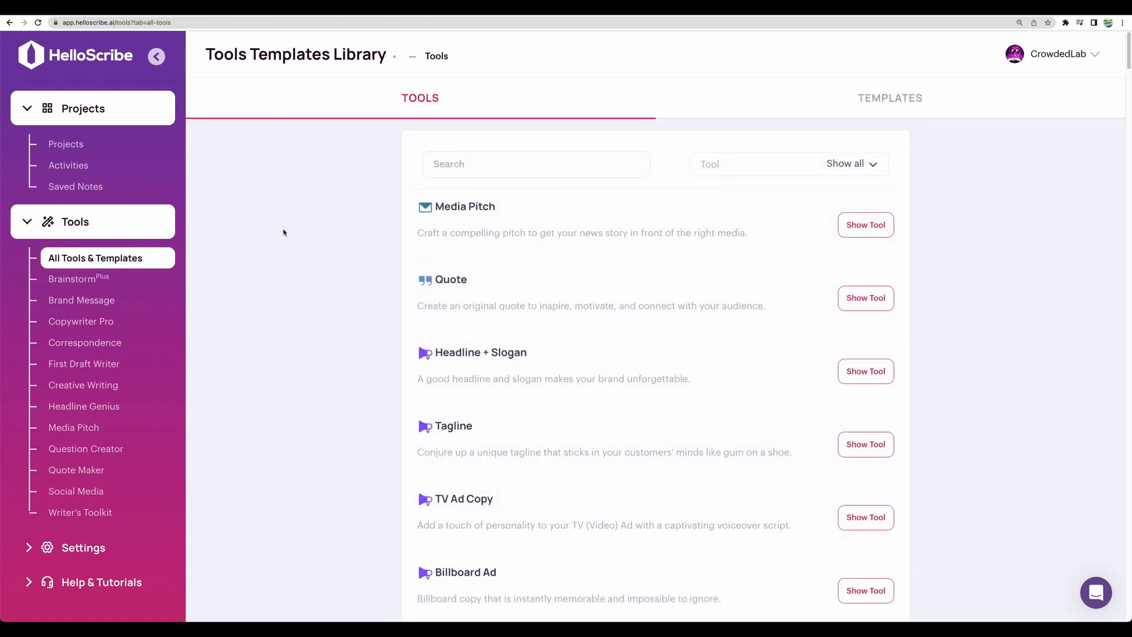
pyautogui.scroll(-3)
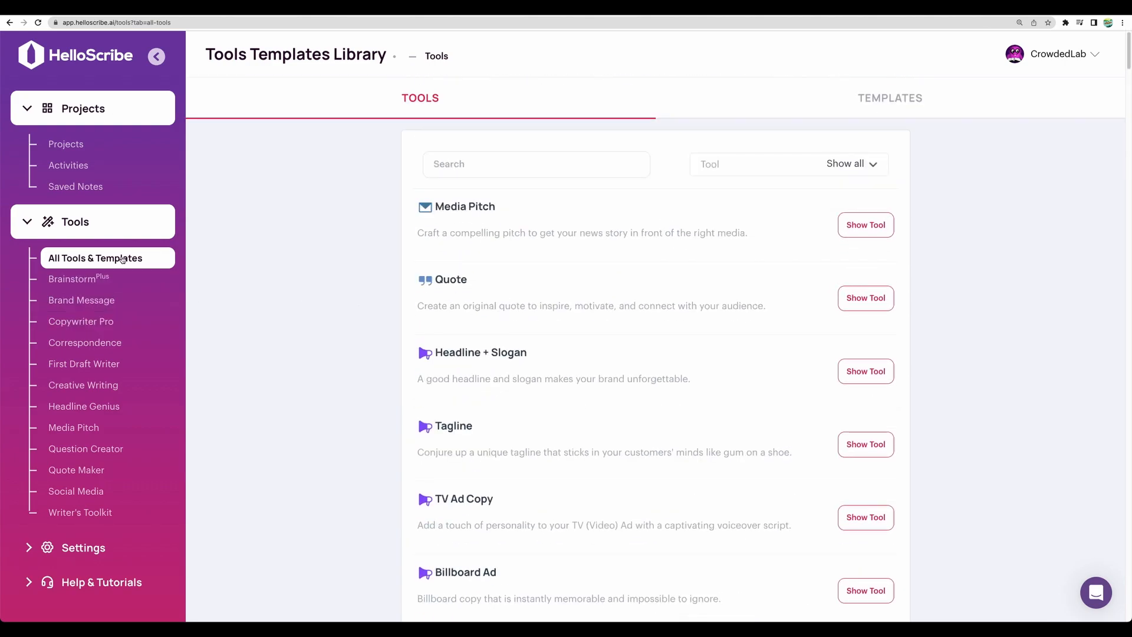
pyautogui.click(537, 164)
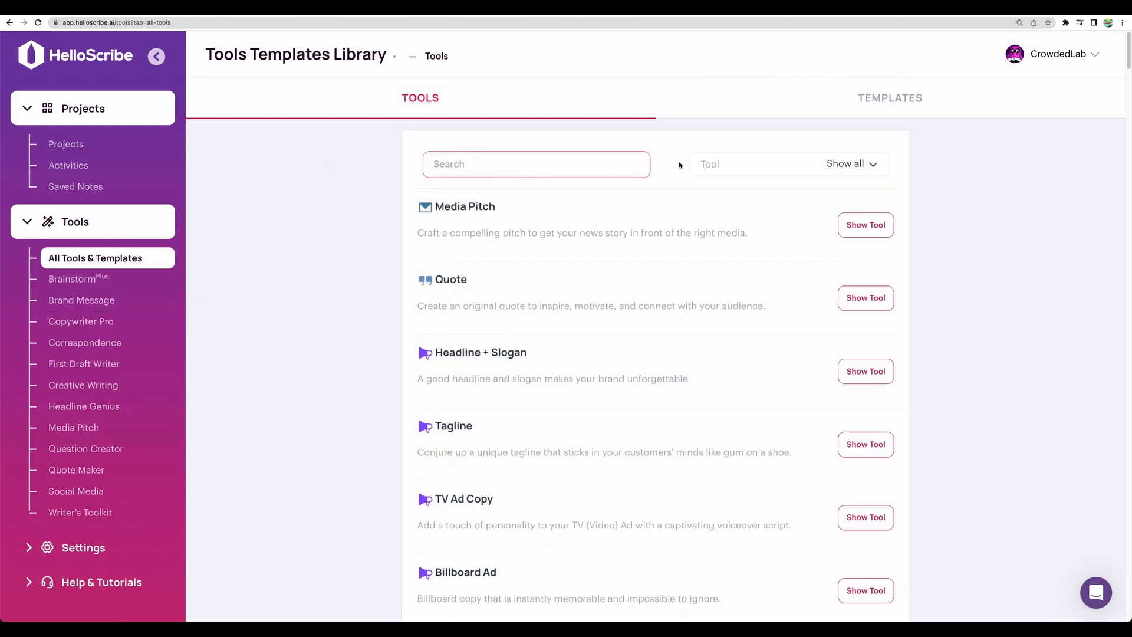
pyautogui.click(890, 97)
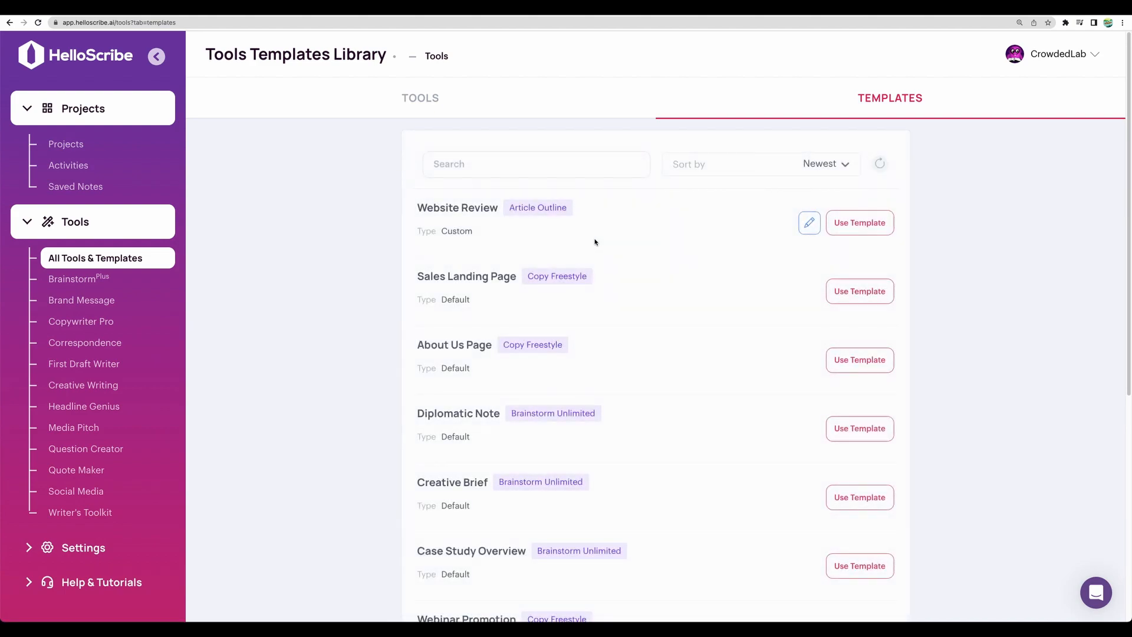
pyautogui.moveTo(813, 376)
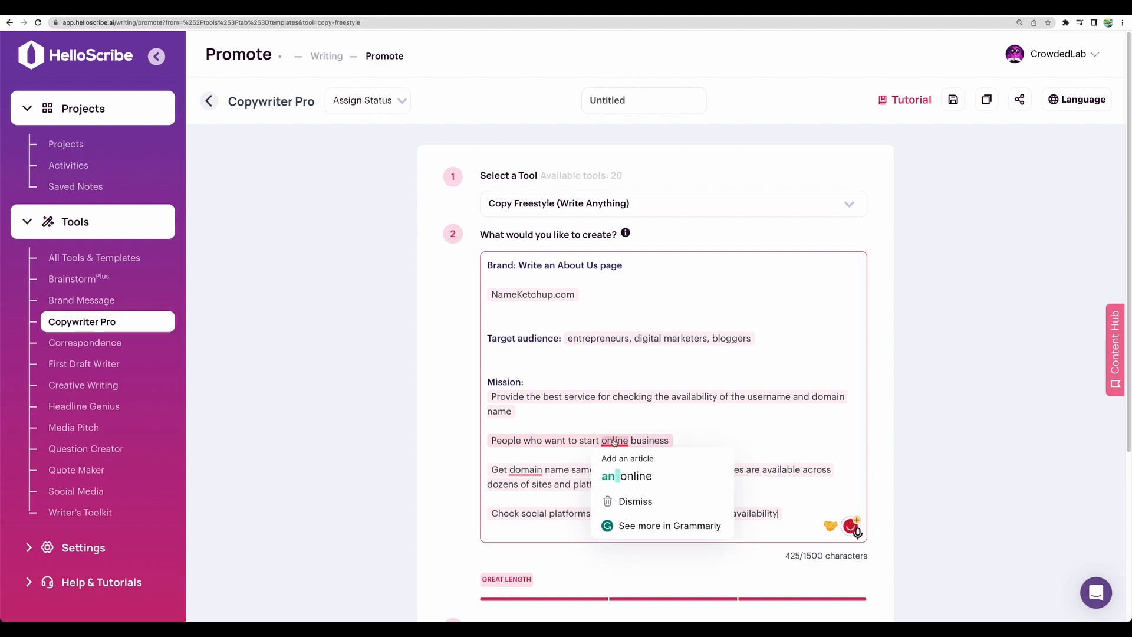
# Accept Grammarly's 'an online' fix and generate Edgy About Us copy for NameKetchup.com
pyautogui.click(626, 475)
pyautogui.write('Ed')
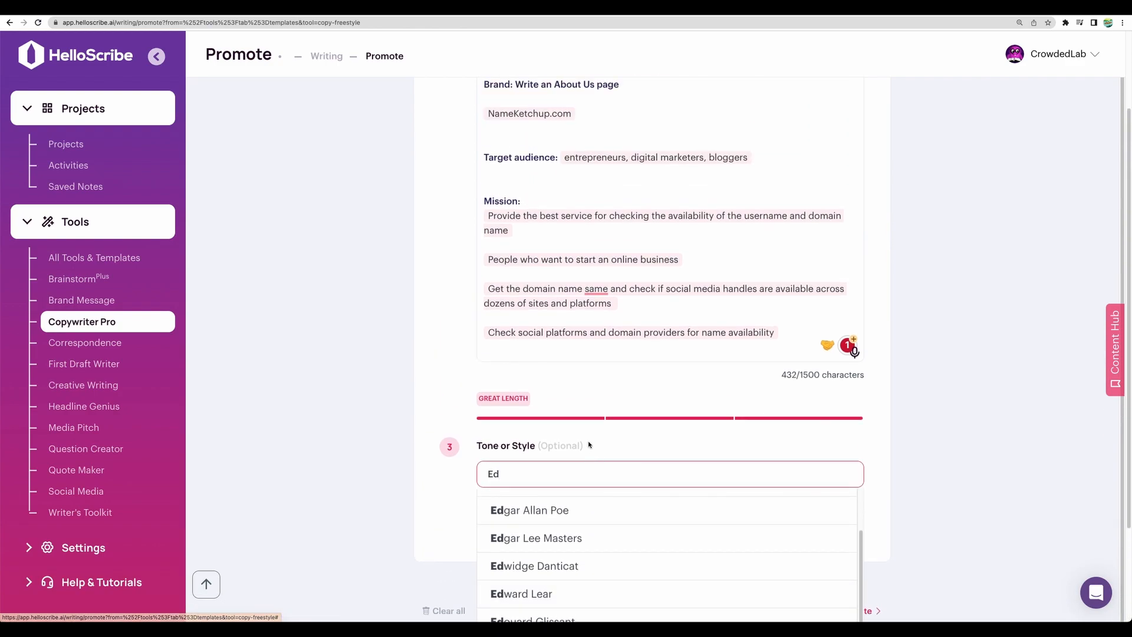
pyautogui.scroll(-3)
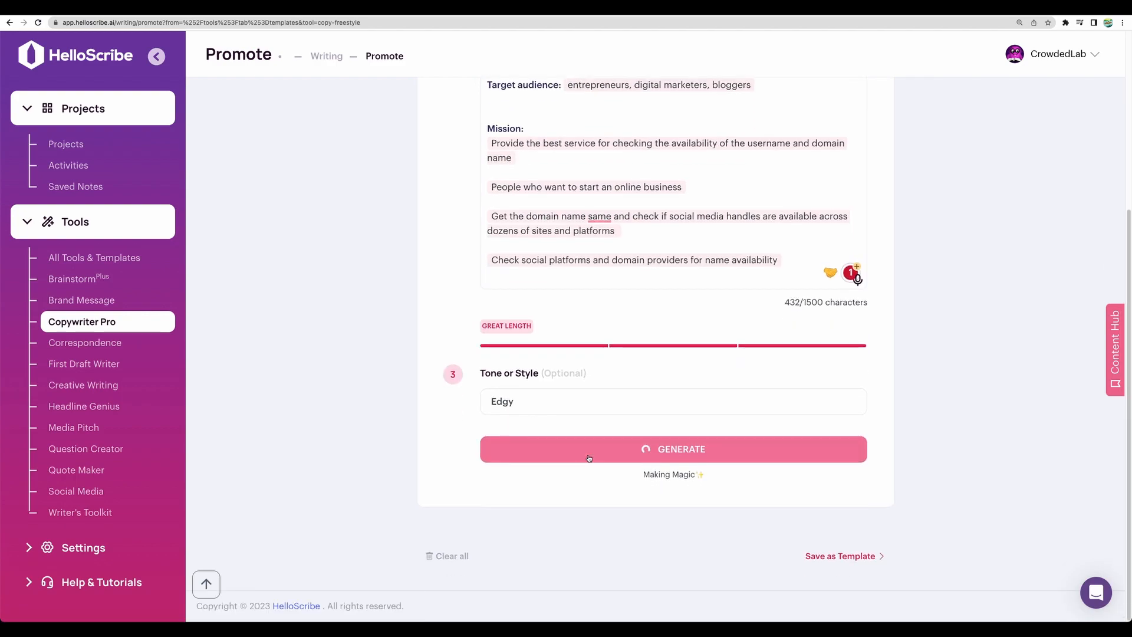
pyautogui.click(672, 448)
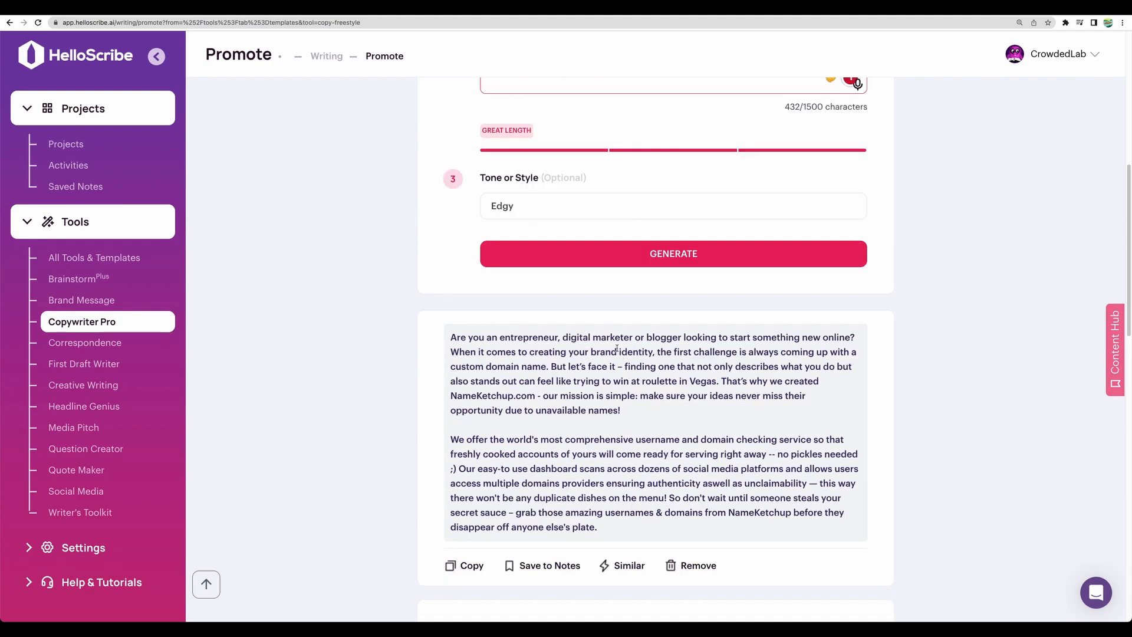
pyautogui.moveTo(519, 352)
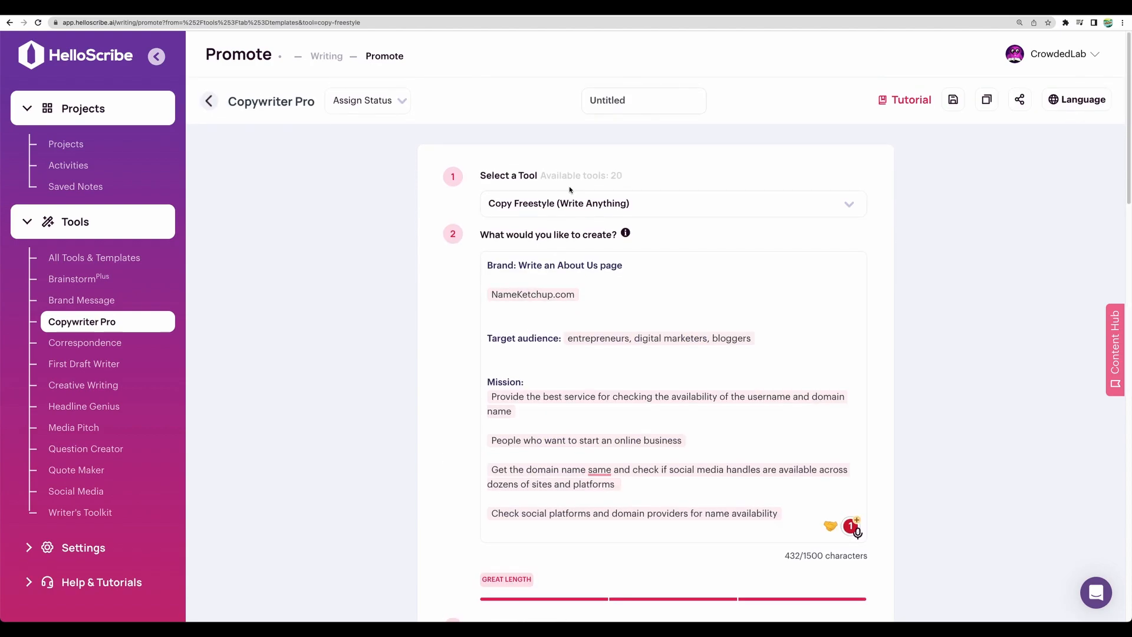
# Review the Copywriter Pro tool dropdown, then move to the Correspondence writer
pyautogui.click(671, 203)
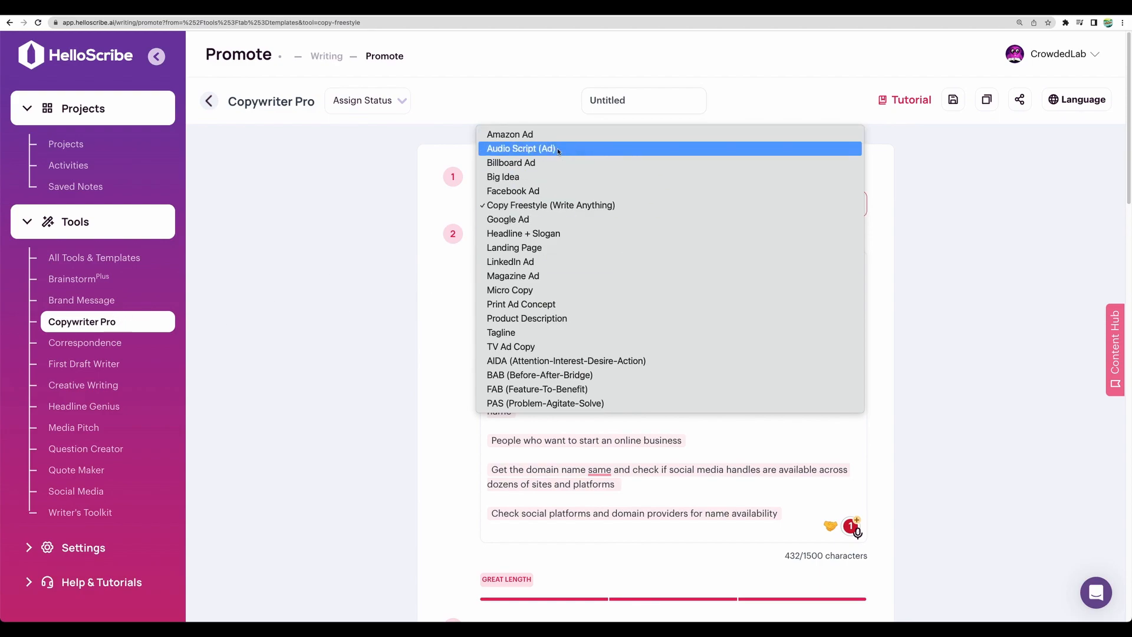
pyautogui.moveTo(532, 388)
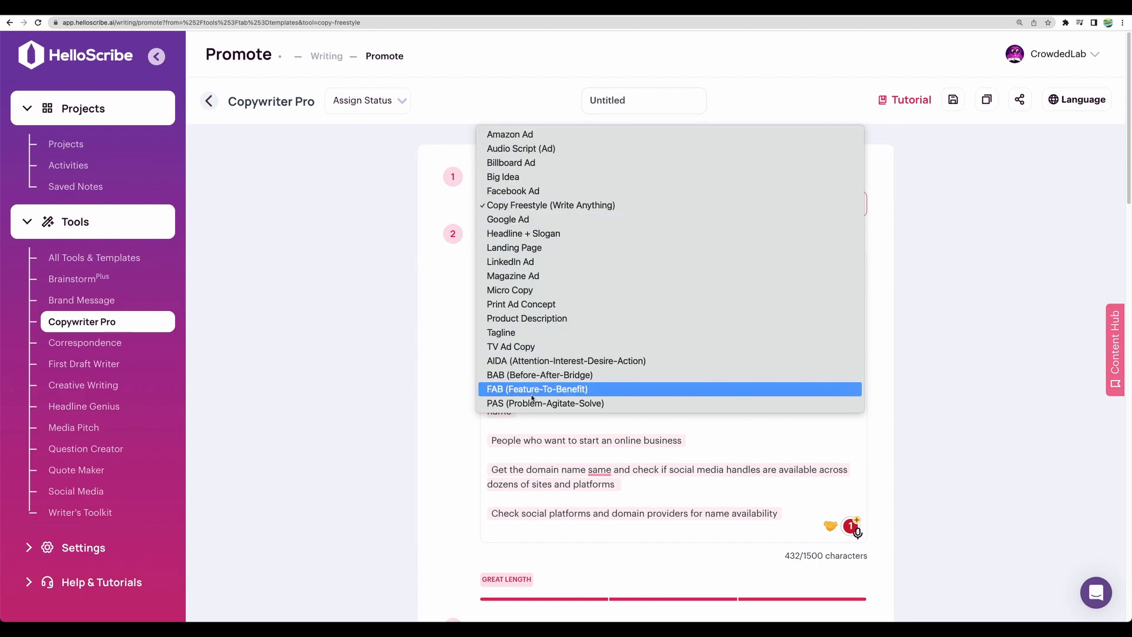
pyautogui.moveTo(521, 305)
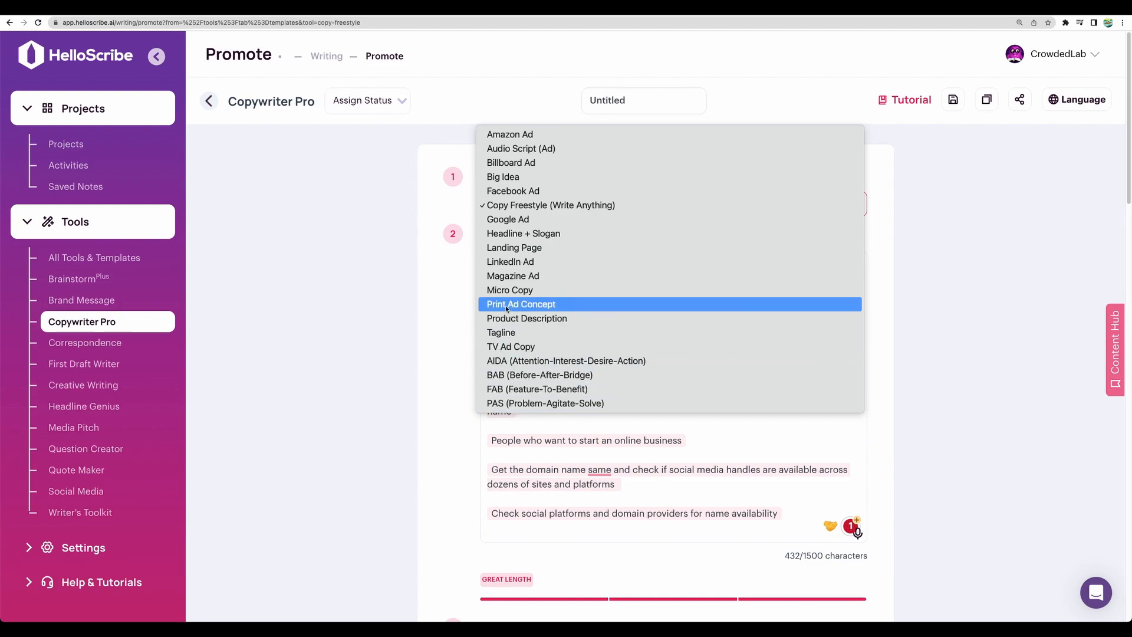
pyautogui.moveTo(551, 210)
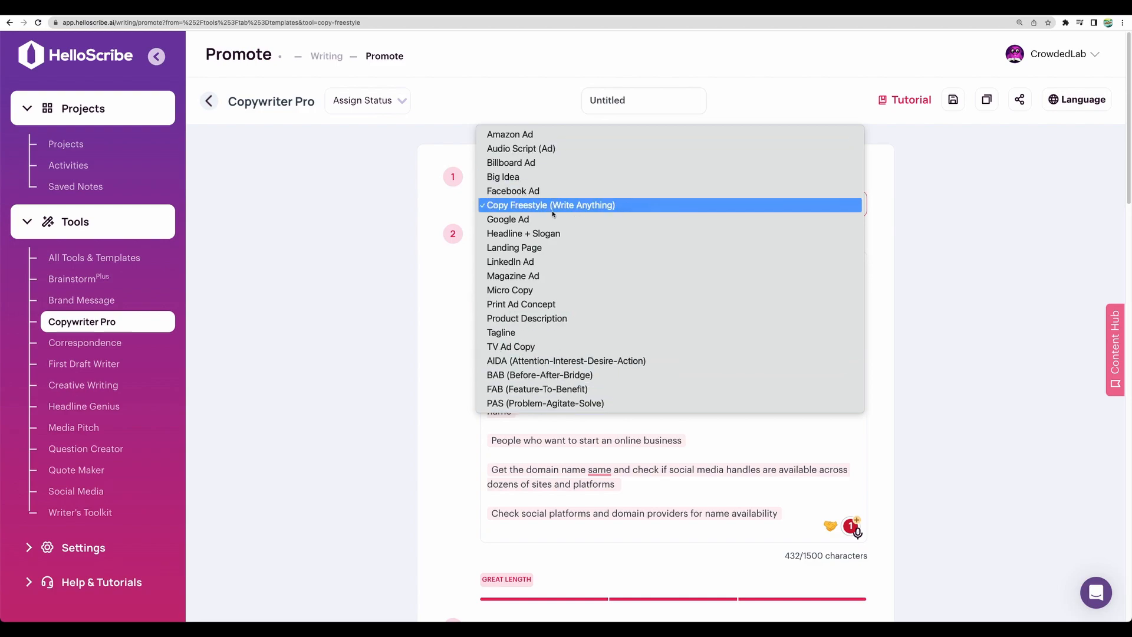
pyautogui.moveTo(515, 248)
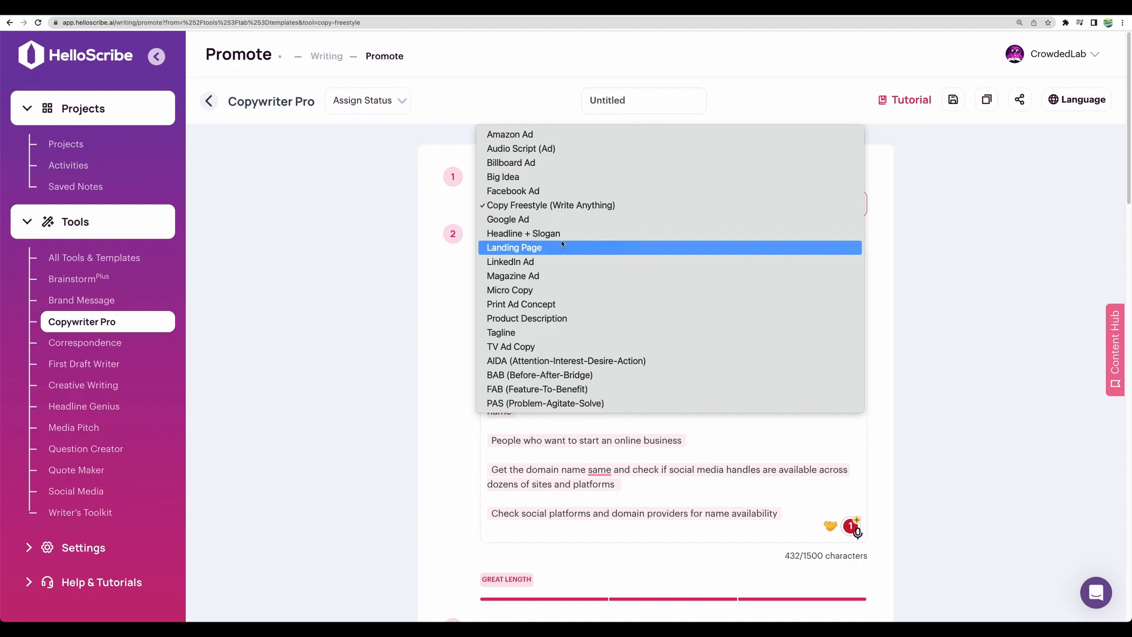
pyautogui.click(85, 344)
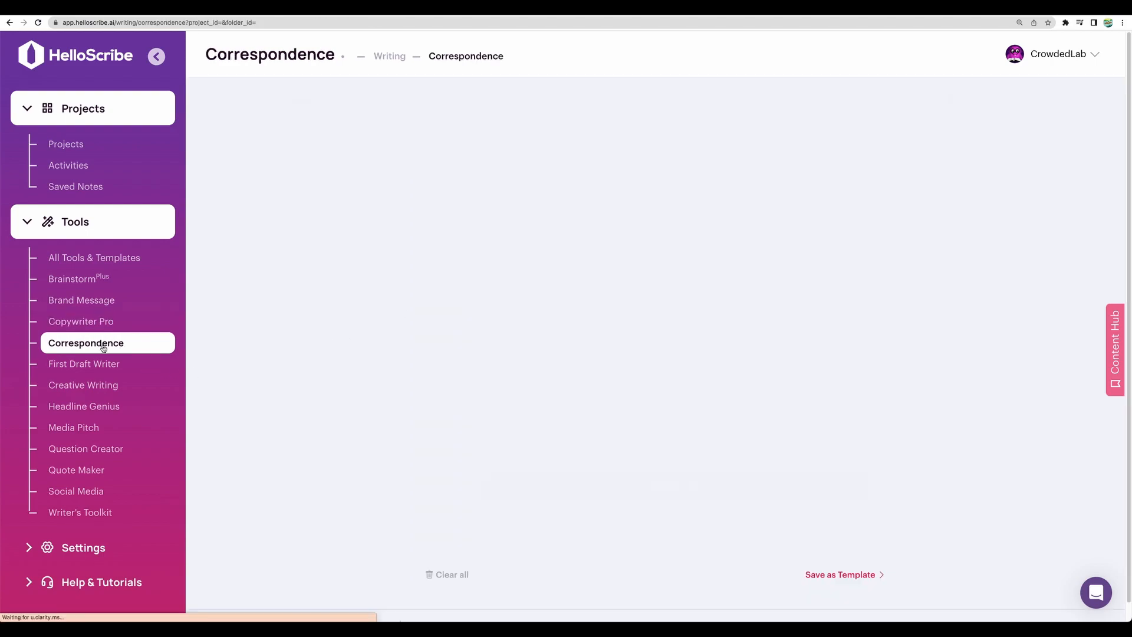
# Generate an Upbeat four-email sequence selling an online course on making money with AI art
pyautogui.click(86, 342)
pyautogui.write('Write me 4 email sequense selling an online course abou')
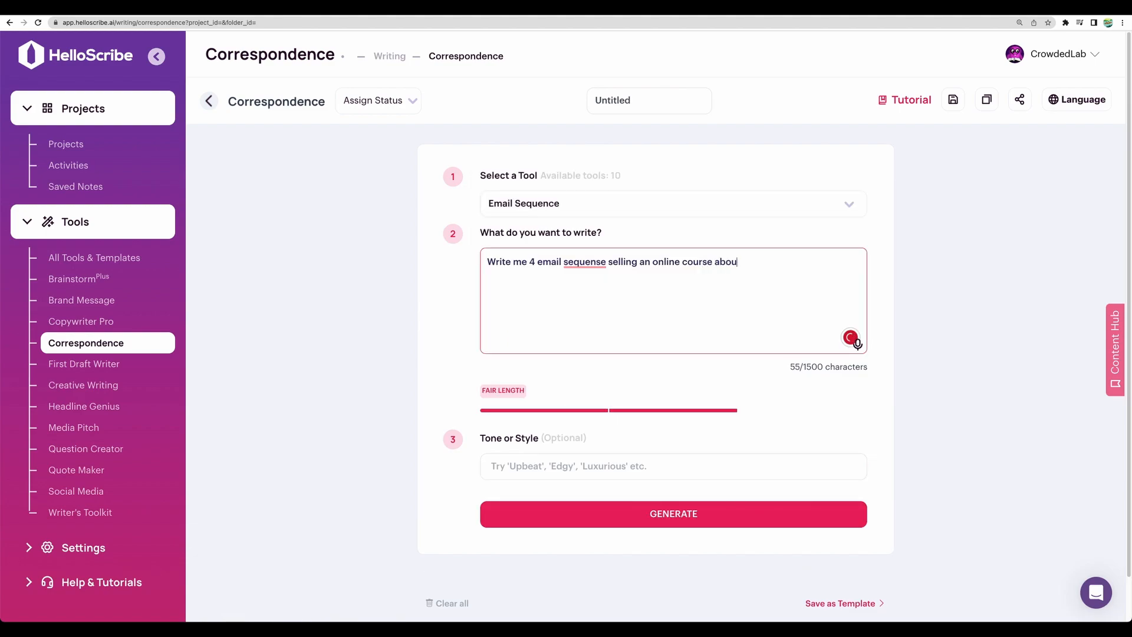
pyautogui.write('Upbeat')
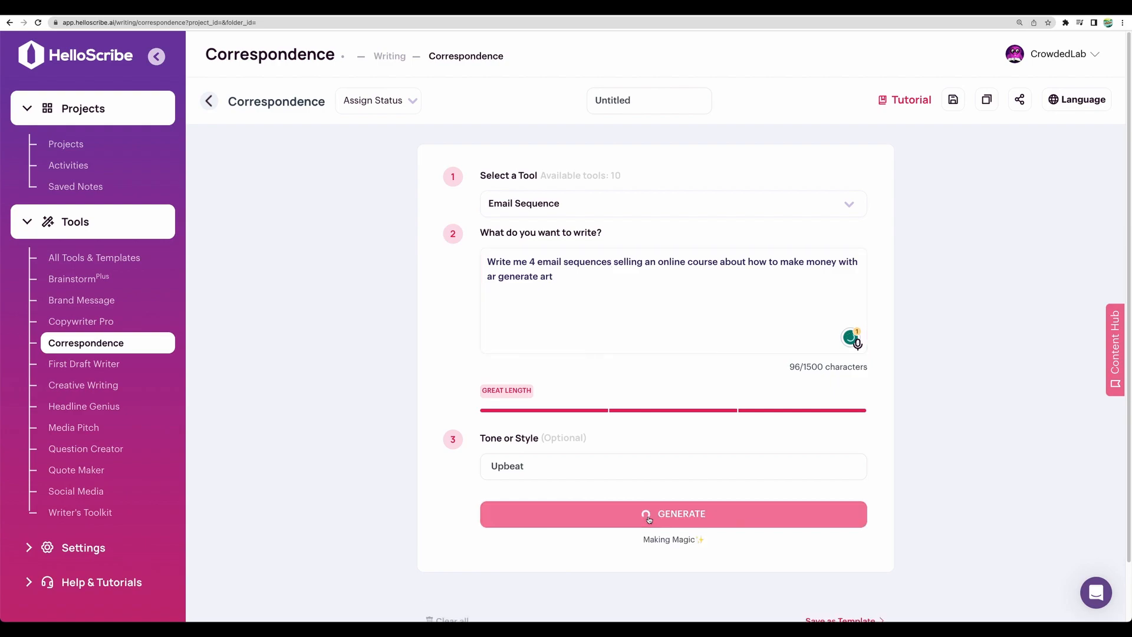
pyautogui.click(672, 513)
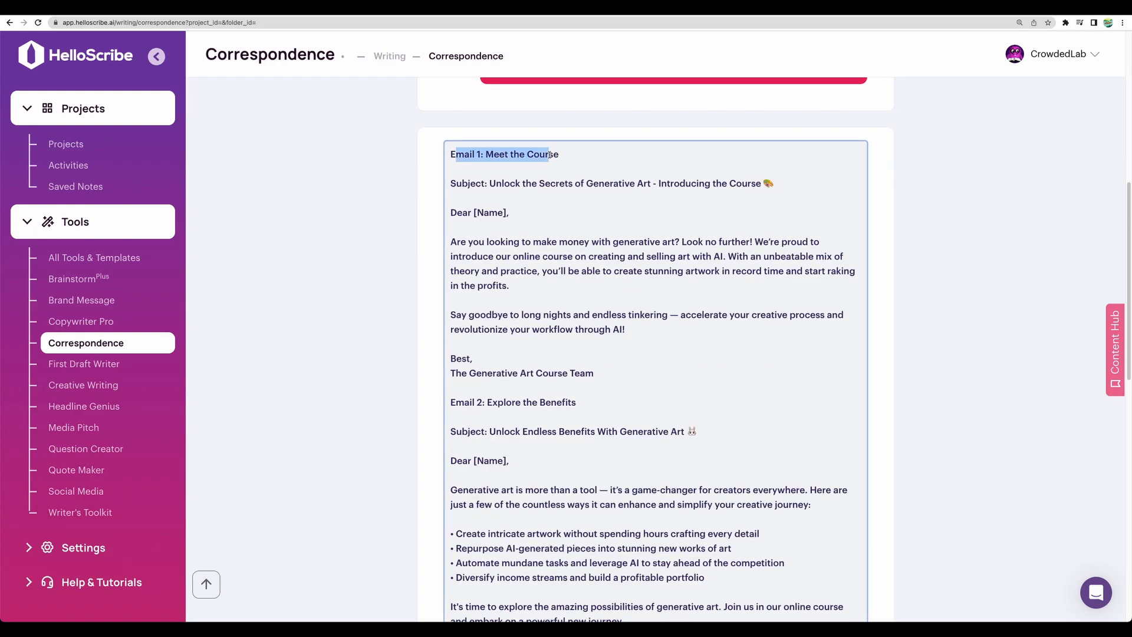
pyautogui.scroll(-3)
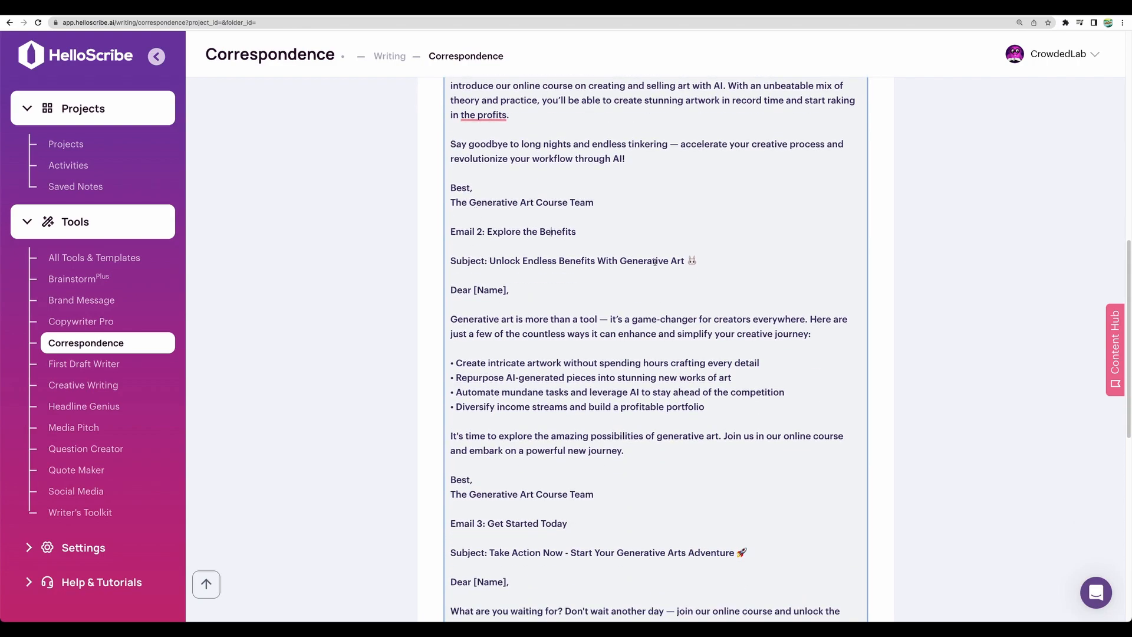
pyautogui.scroll(-3)
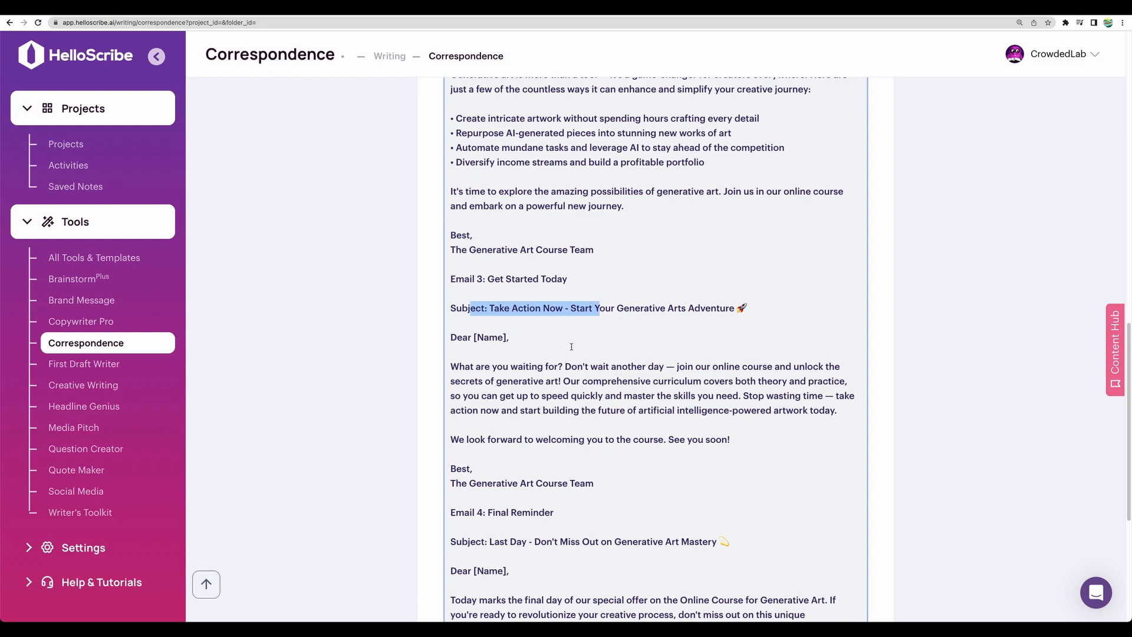
pyautogui.scroll(-3)
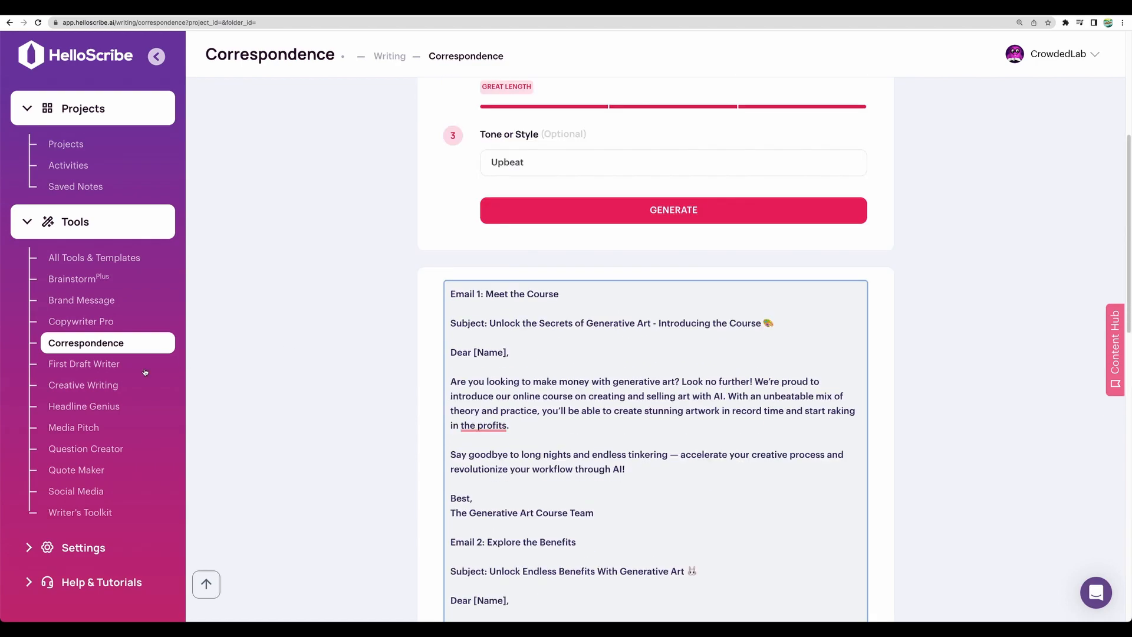
# Browse Creative Writing, Headline Genius, Media Pitch and Question Creator tools, ending on Social Media
pyautogui.click(85, 385)
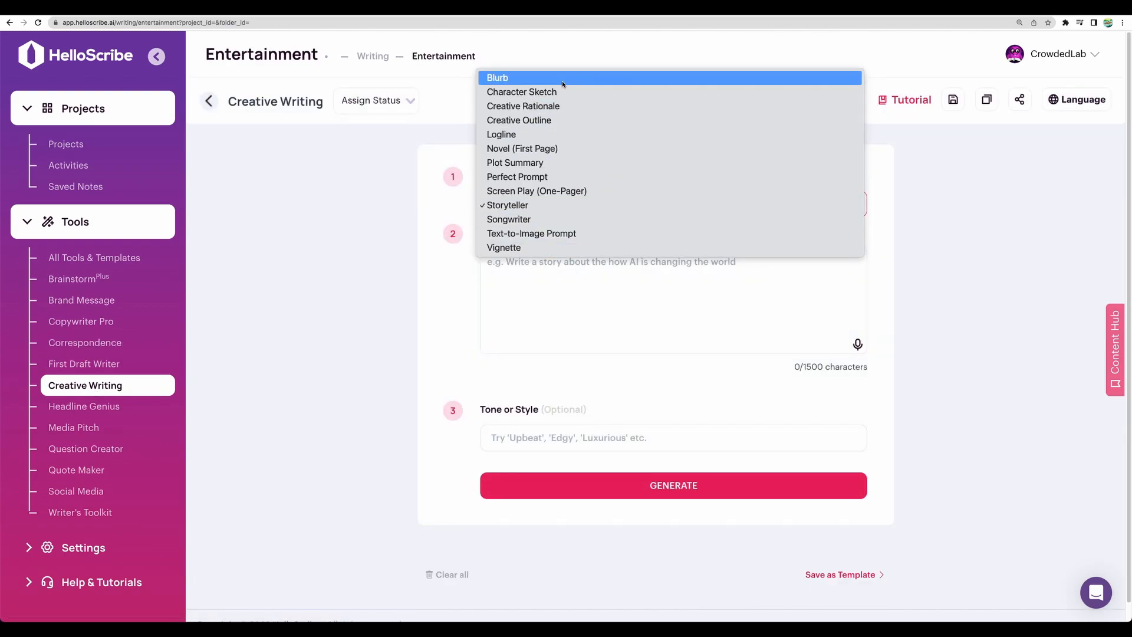
pyautogui.click(84, 406)
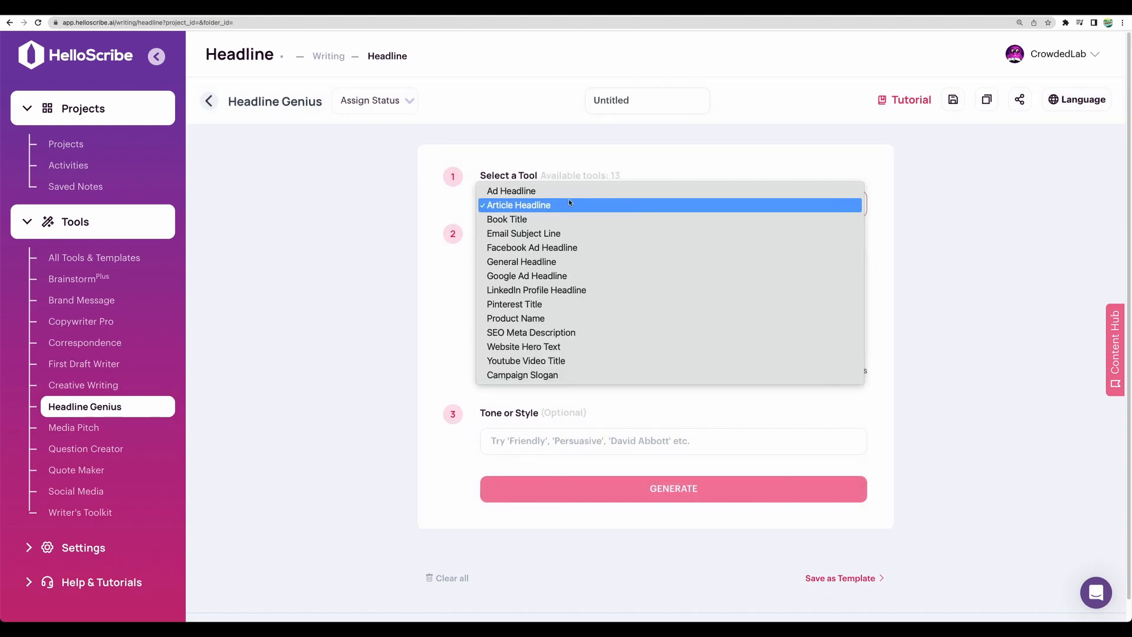
pyautogui.click(73, 427)
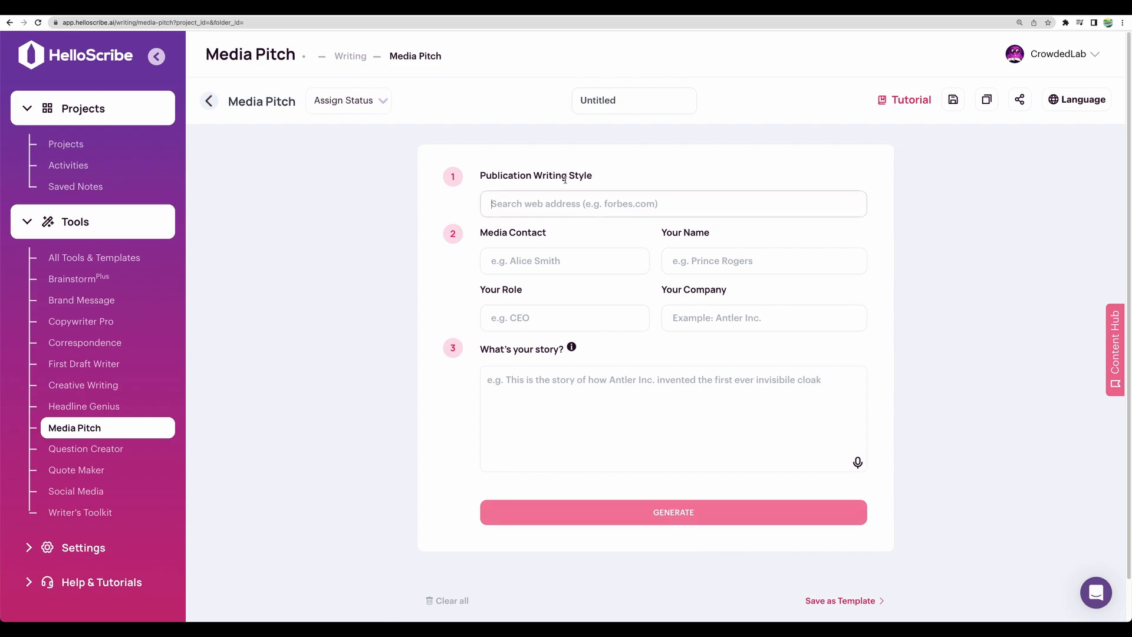
pyautogui.click(86, 450)
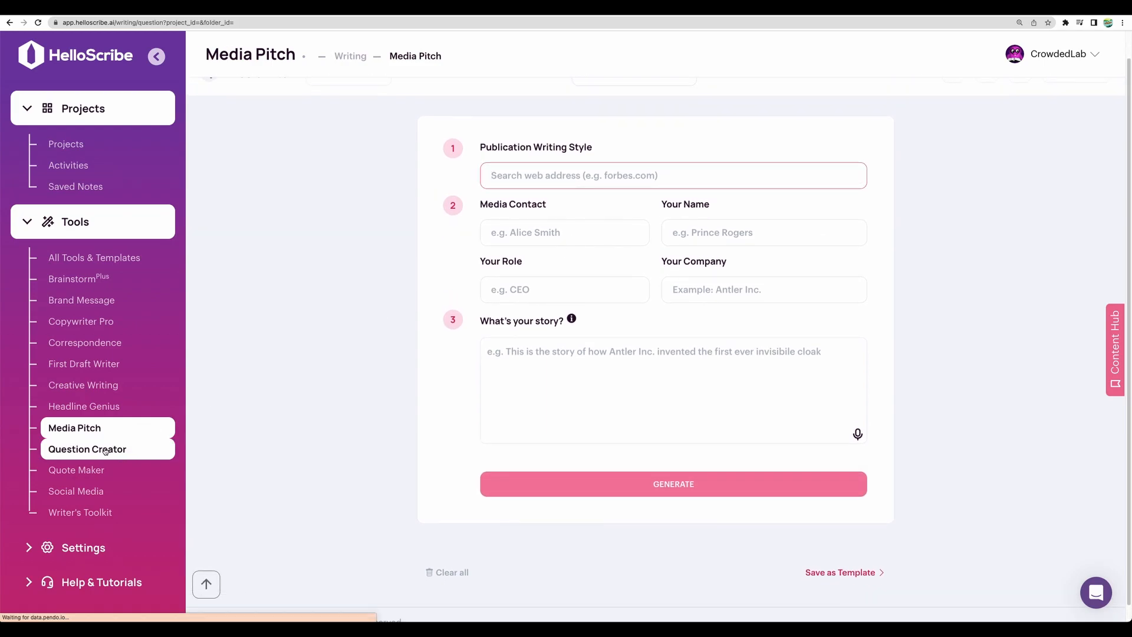
pyautogui.click(86, 449)
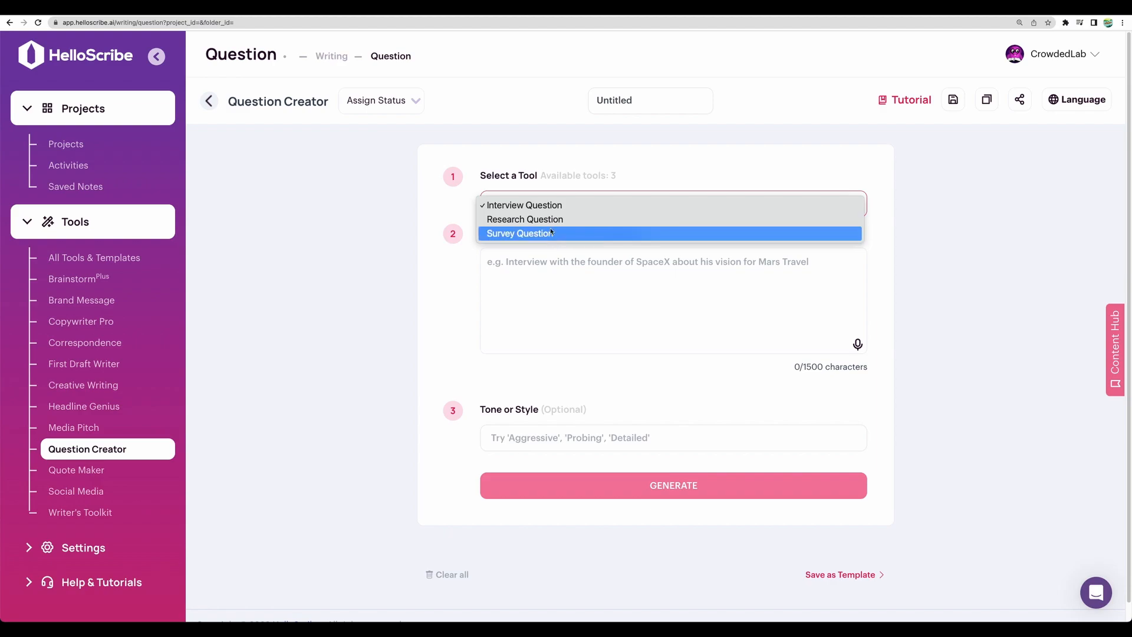
pyautogui.click(77, 490)
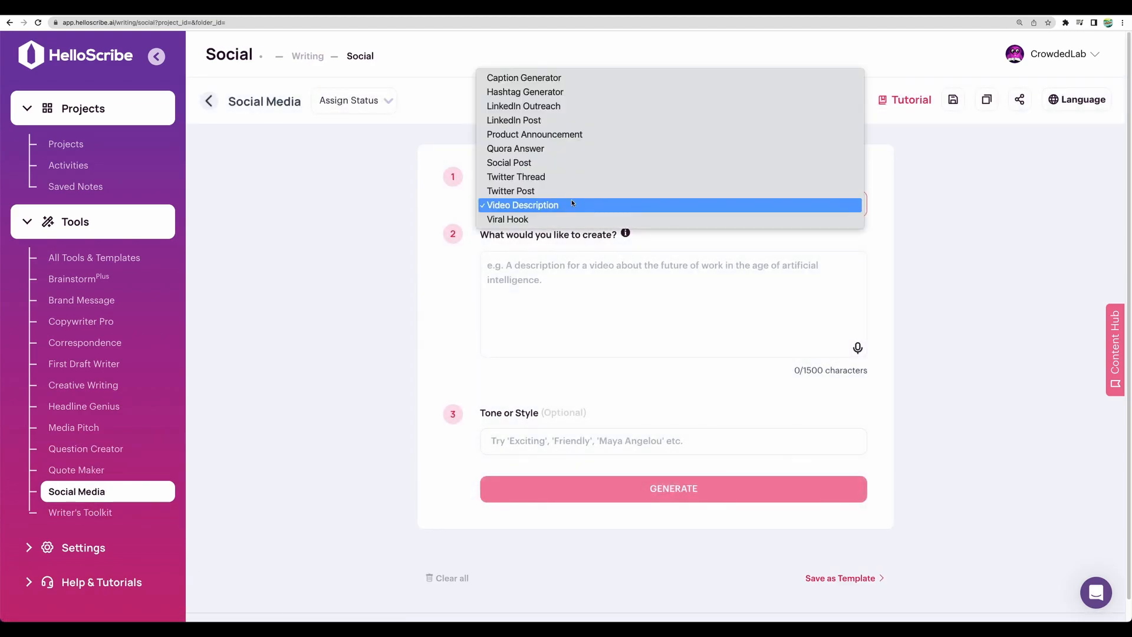
pyautogui.moveTo(523, 77)
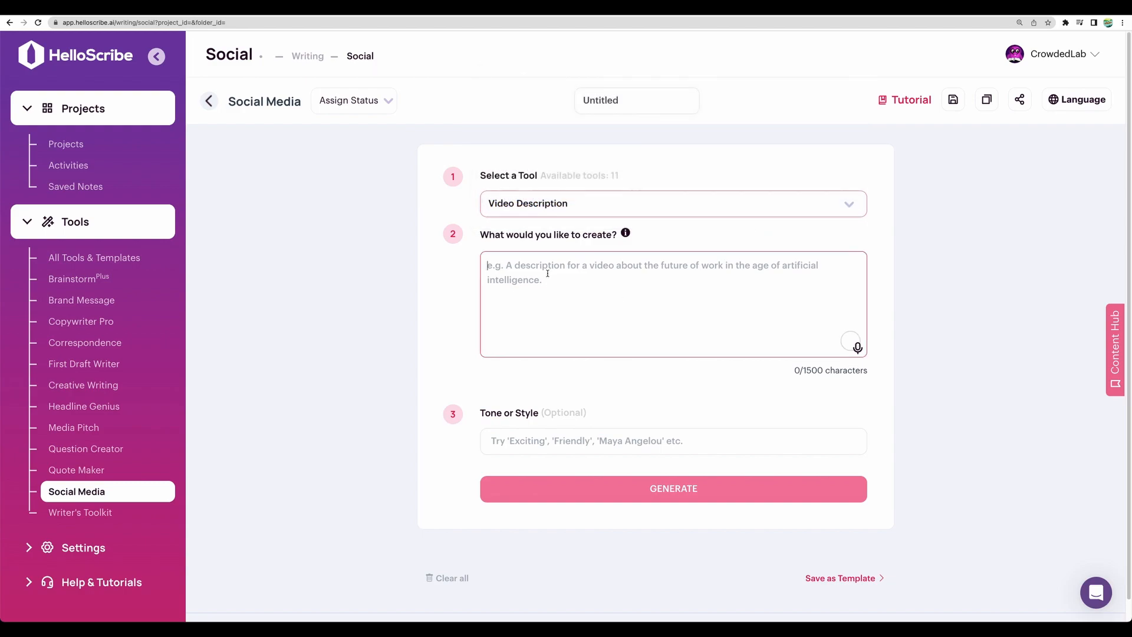
# Generate YouTube video descriptions in an Eddie Murphy tone, then regenerate with the Exciting tone
pyautogui.write('Eddie Murphy')
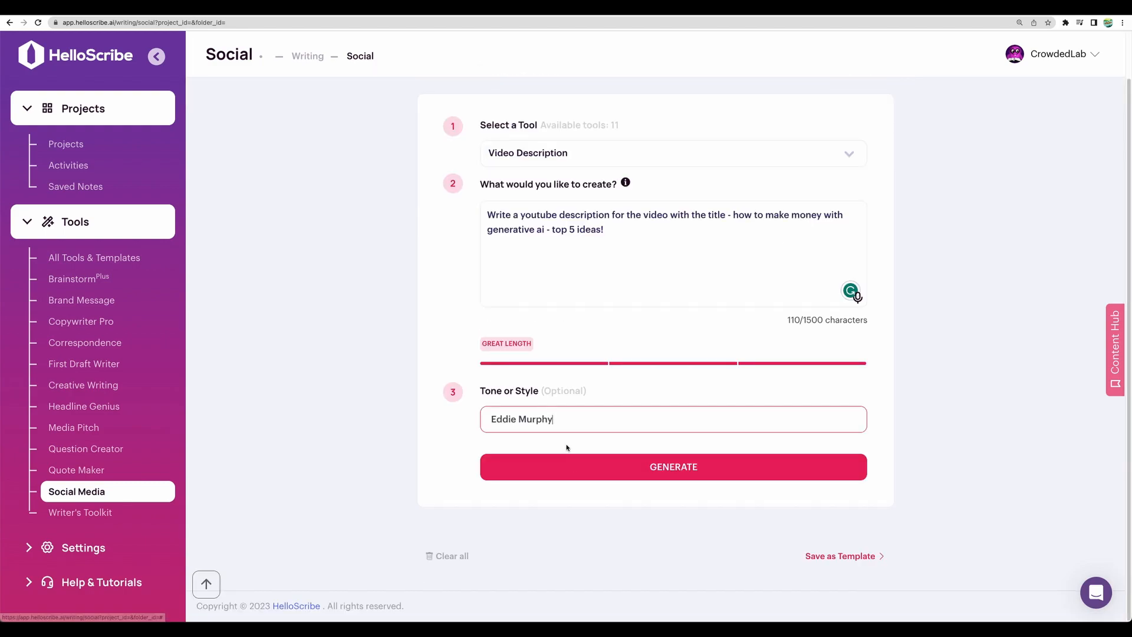
pyautogui.click(672, 467)
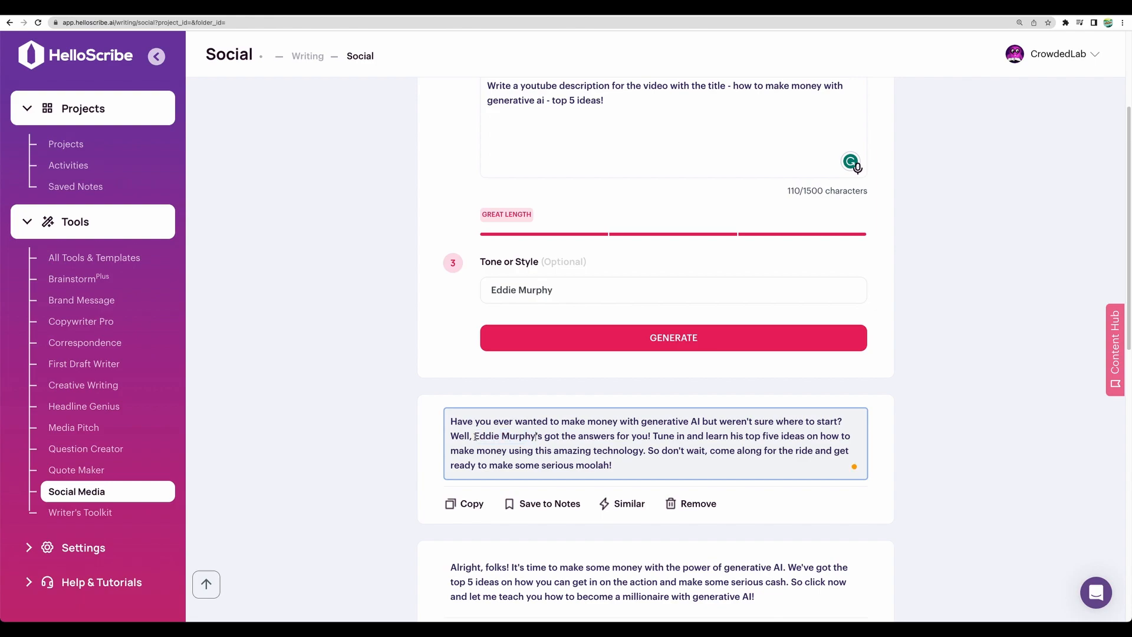
pyautogui.write('Ex')
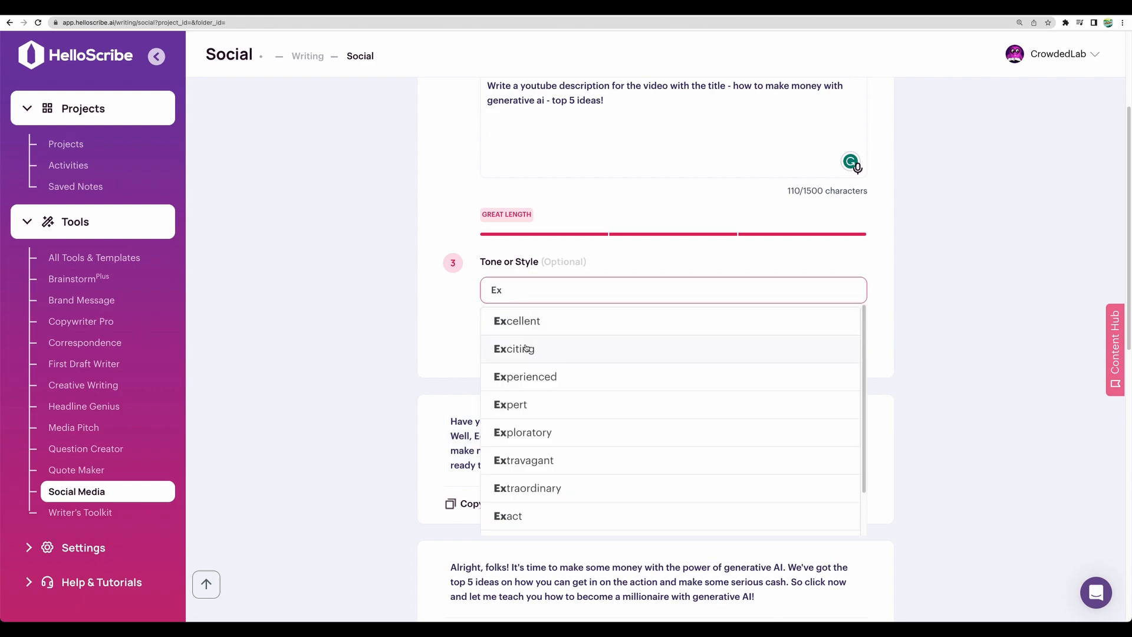
pyautogui.click(514, 349)
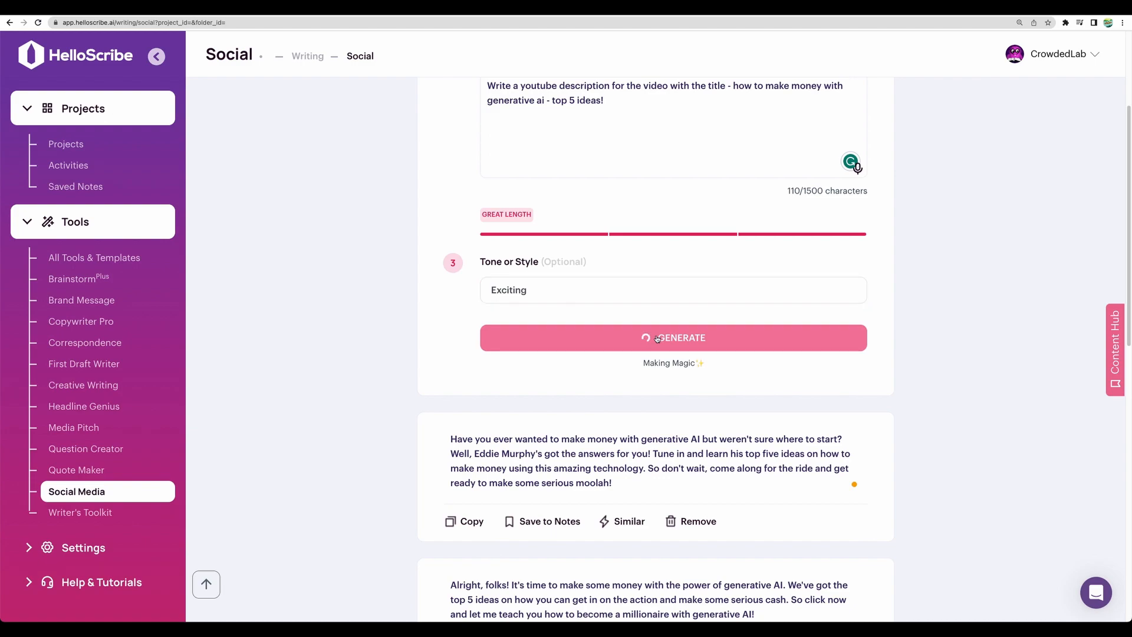
pyautogui.click(672, 337)
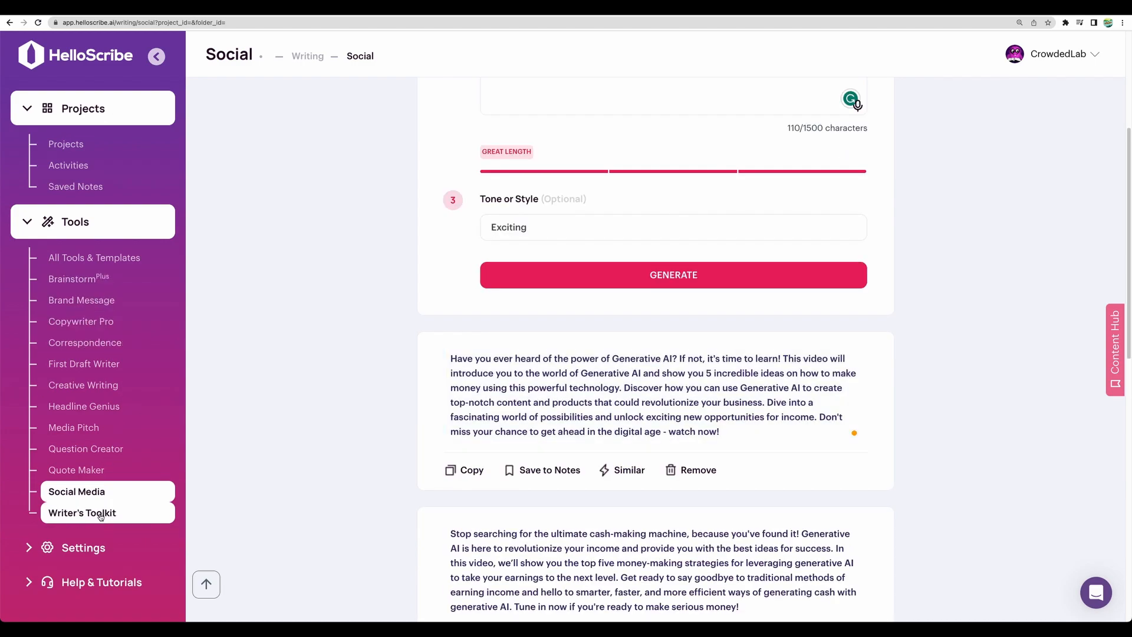
# Request in Brainstorm: 'give me 10 ideas for youtube video about how to make money with Midjourney'
pyautogui.click(83, 513)
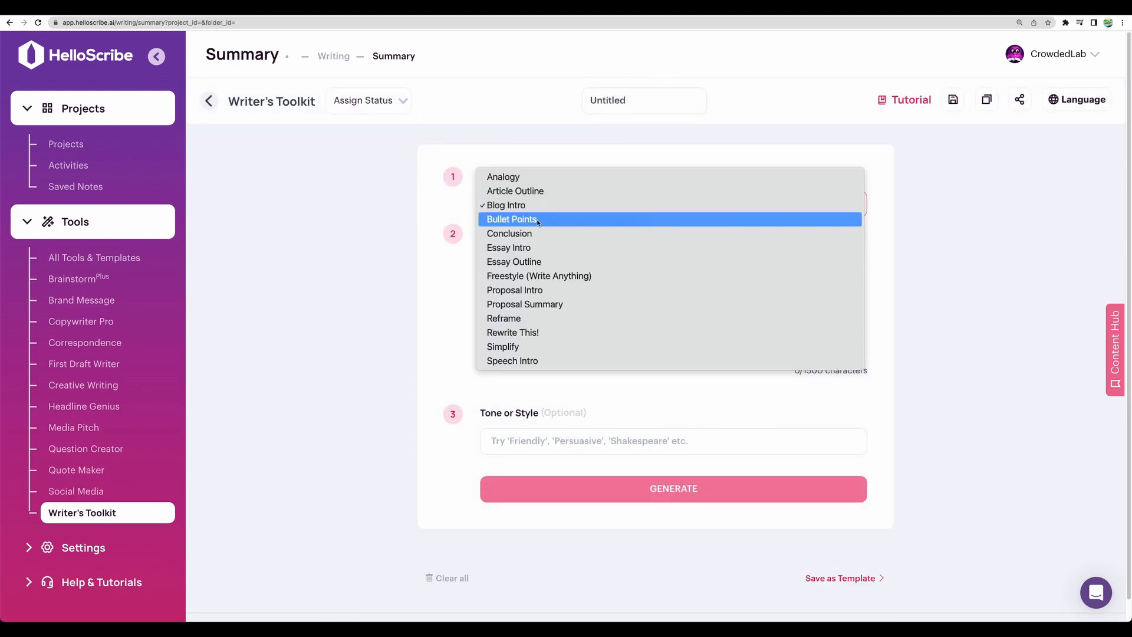
pyautogui.moveTo(516, 191)
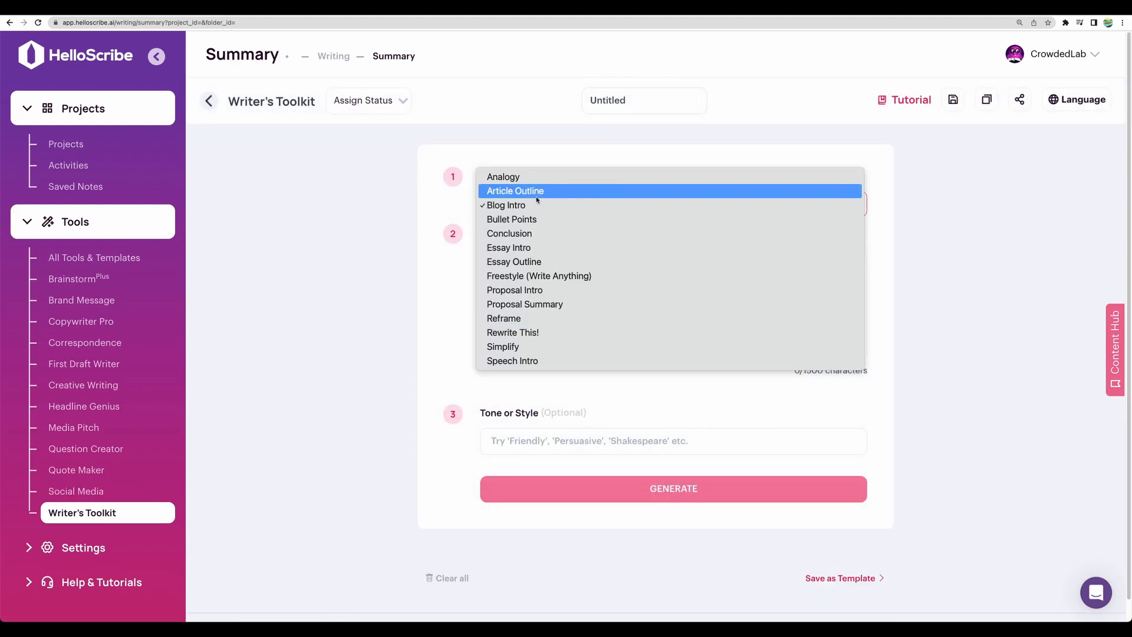
pyautogui.click(79, 279)
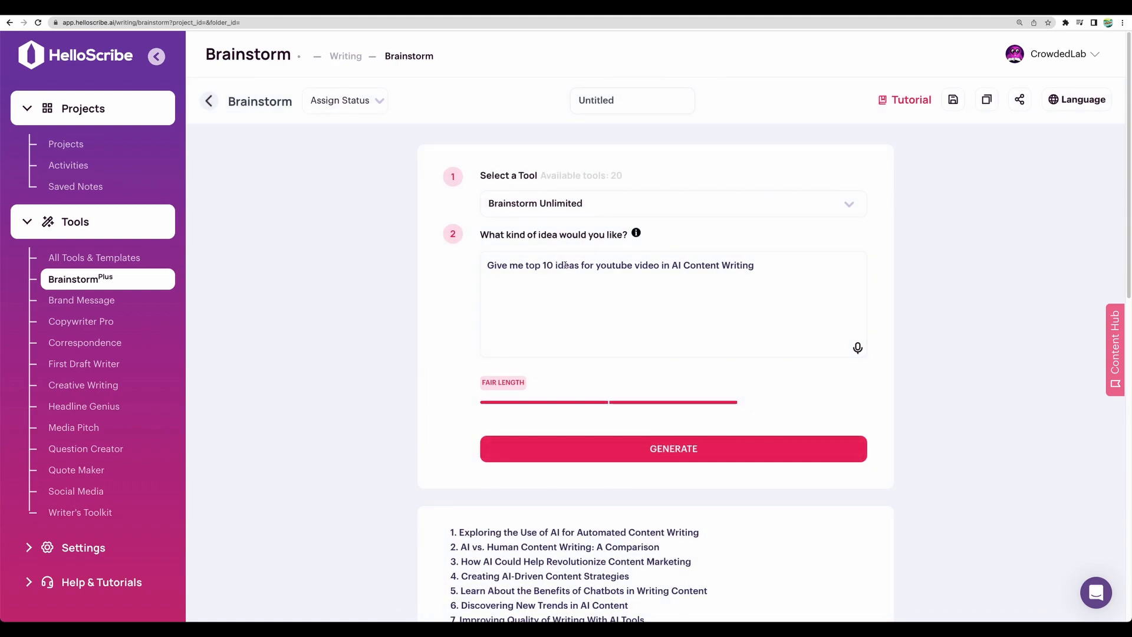
pyautogui.click(672, 202)
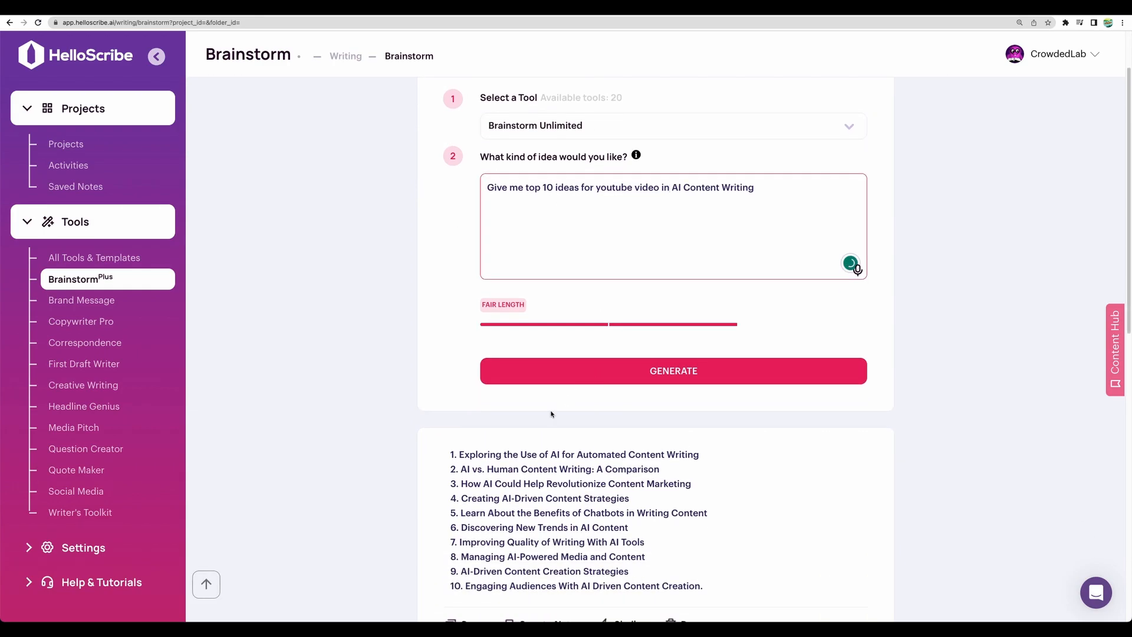
pyautogui.write('give me 10 ideas for youtube video about how to make money with Midjourney')
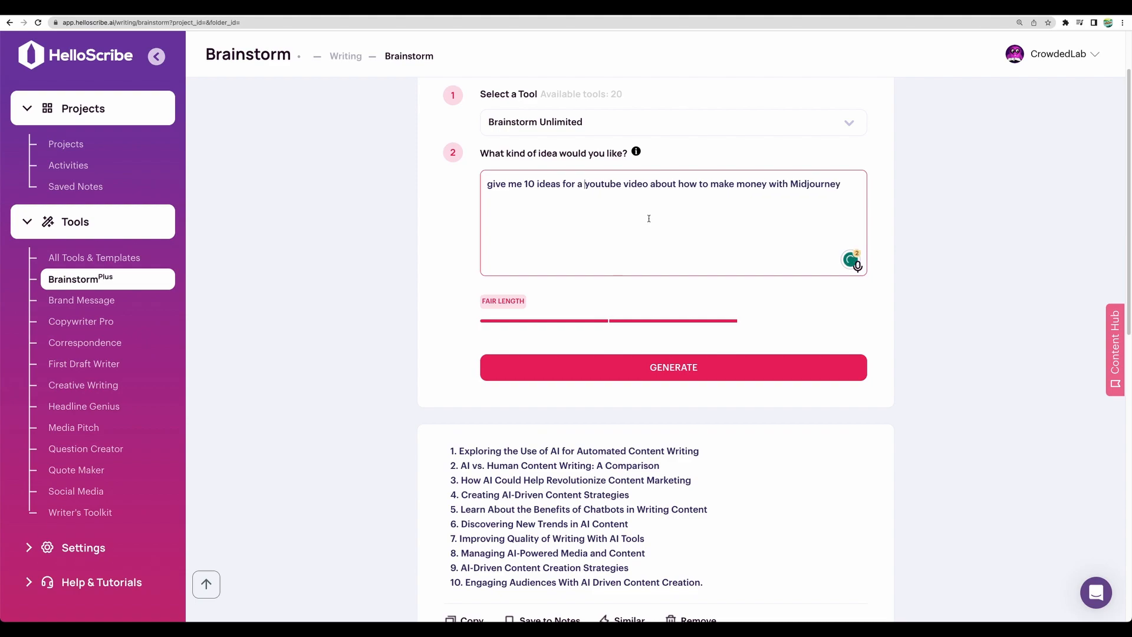
# Generate the ten Midjourney money-making video ideas and review them
pyautogui.click(673, 367)
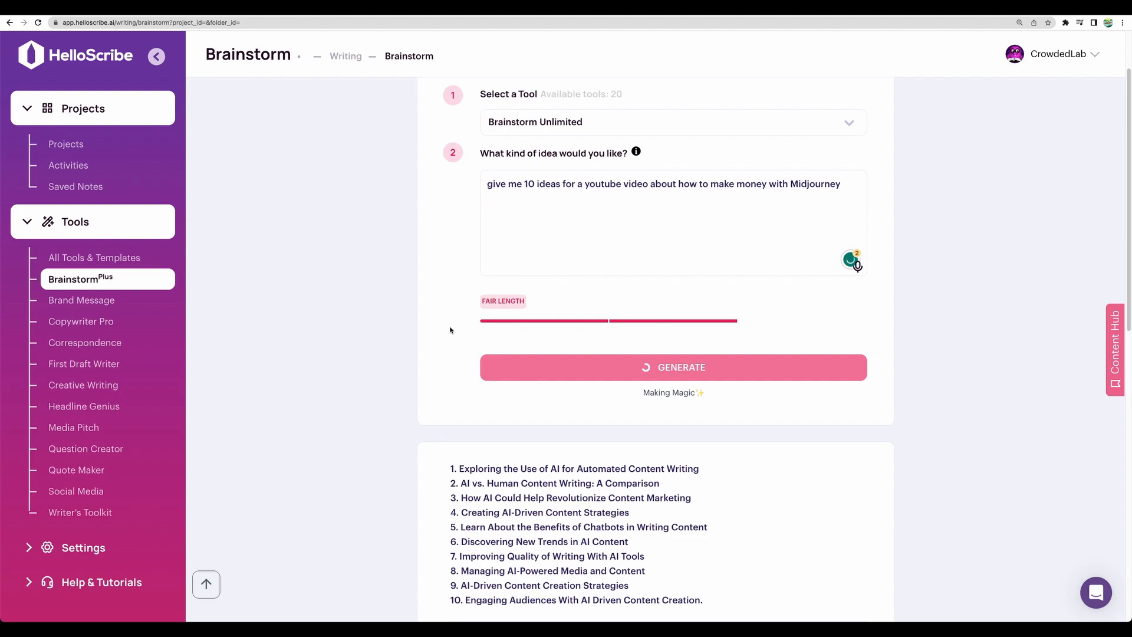
pyautogui.click(672, 367)
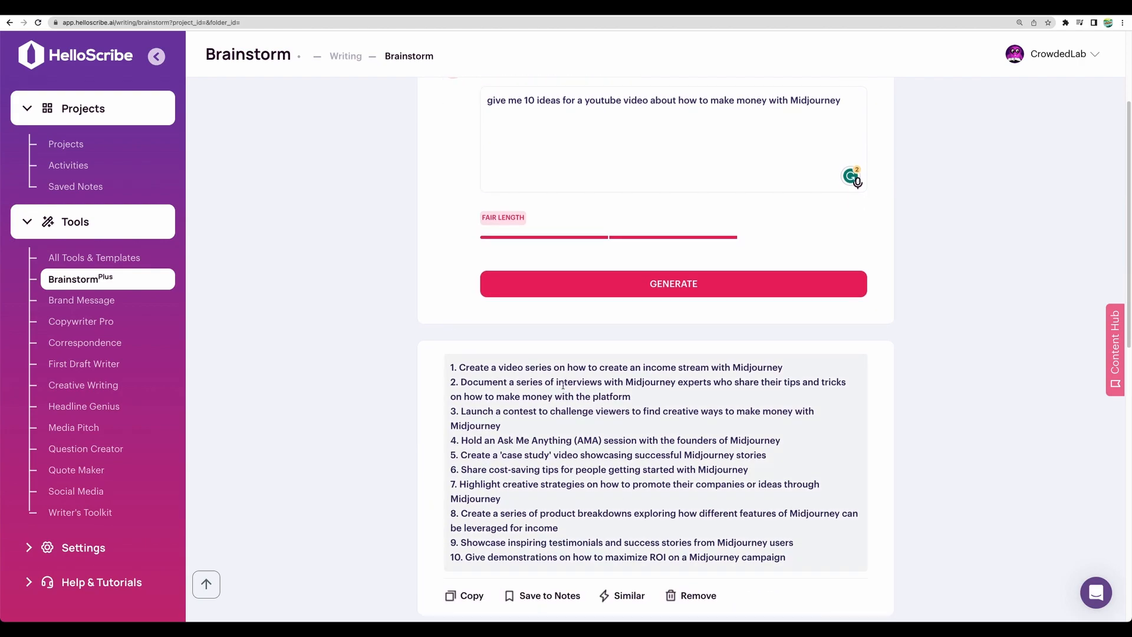
pyautogui.scroll(-3)
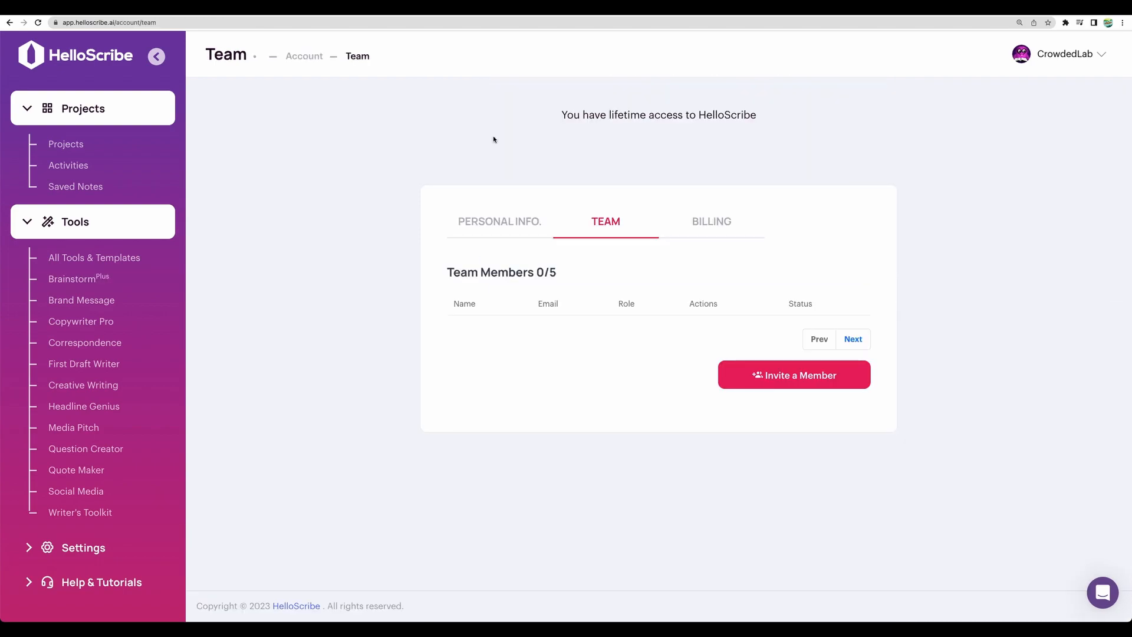
pyautogui.click(83, 547)
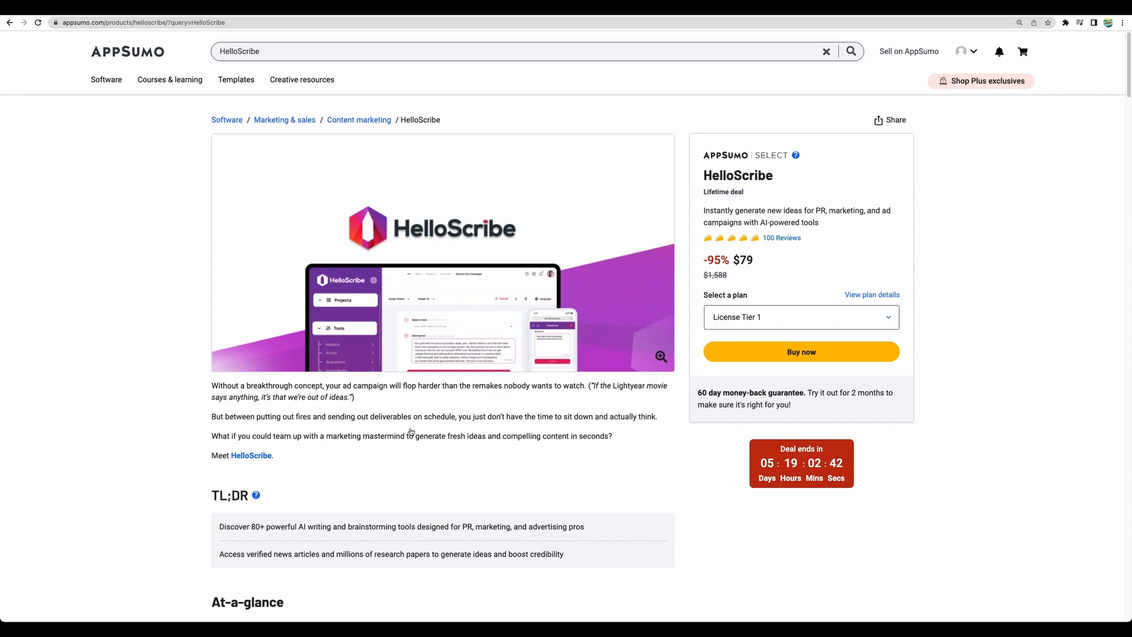
# Review the HelloScribe deal features and enlarge the Research Hub screenshot
pyautogui.scroll(-3)
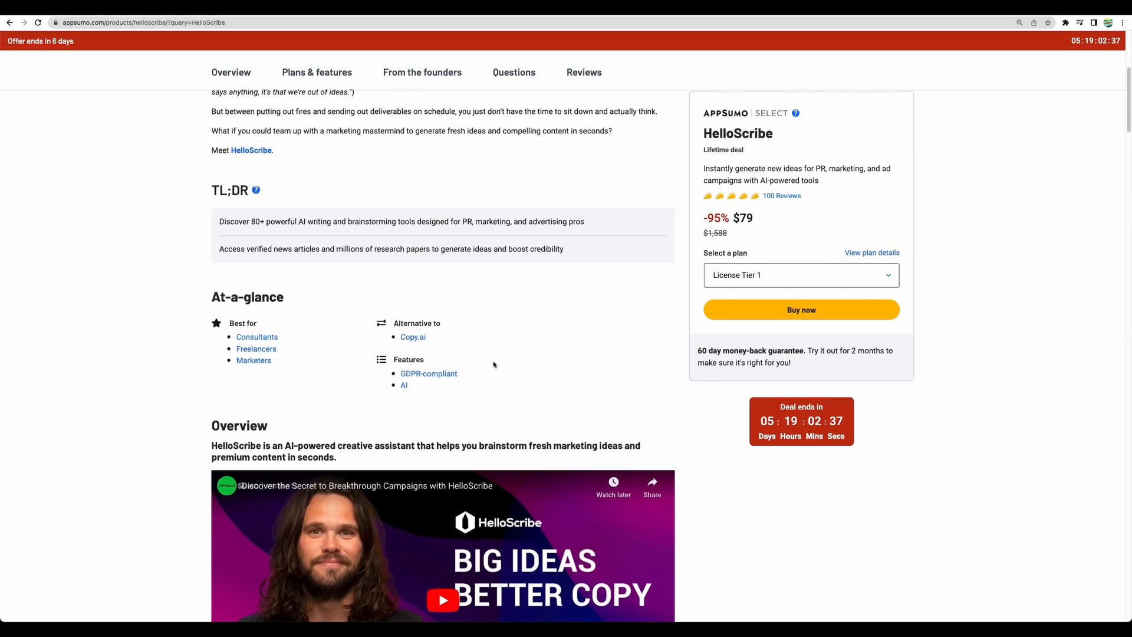
pyautogui.scroll(-3)
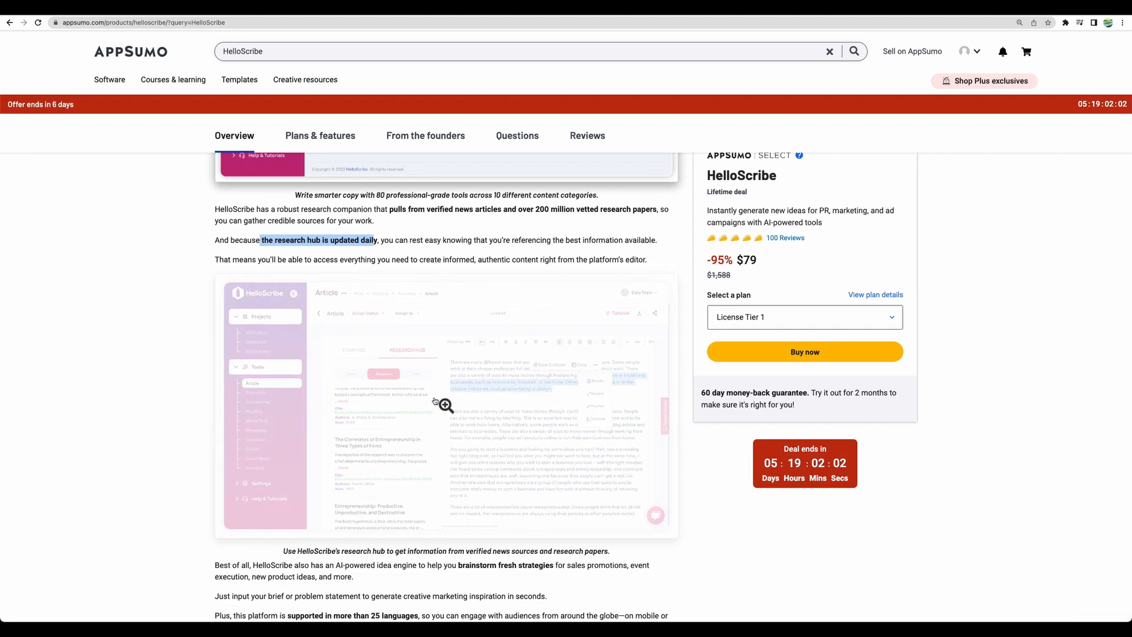
pyautogui.click(446, 405)
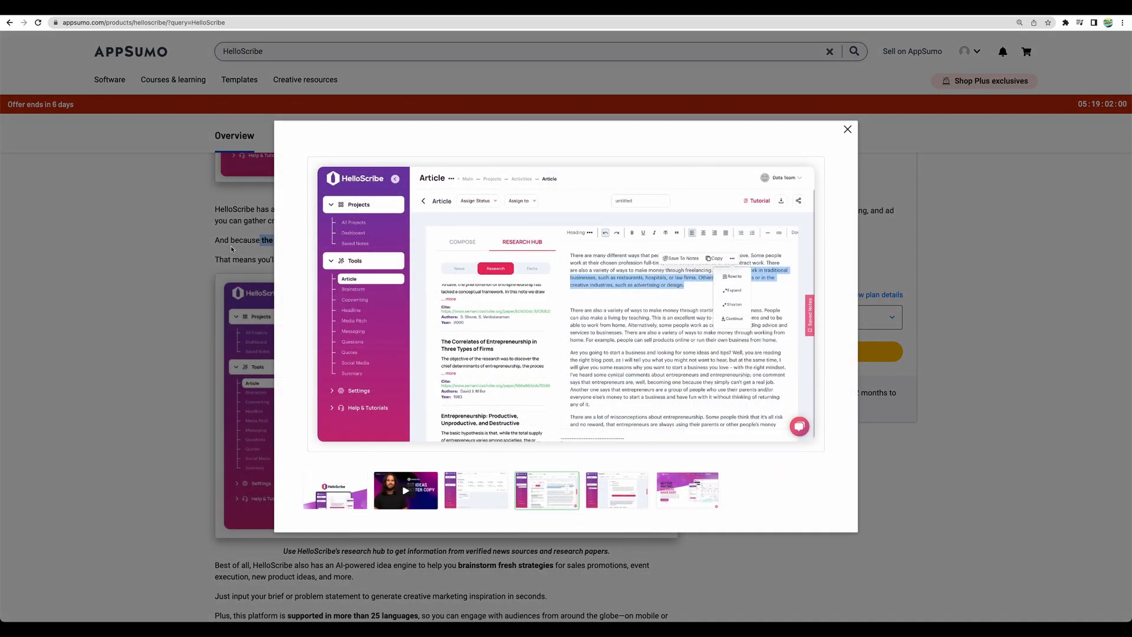
pyautogui.click(846, 129)
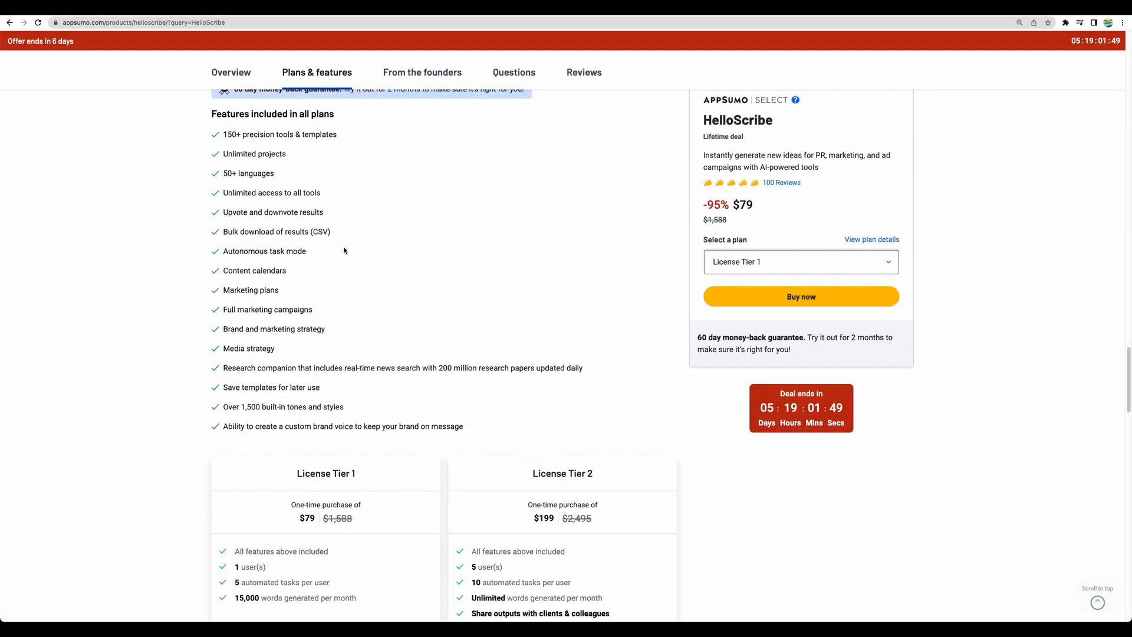
# Compare License Tier 1 and Tier 2 pricing under Plans & features
pyautogui.scroll(-3)
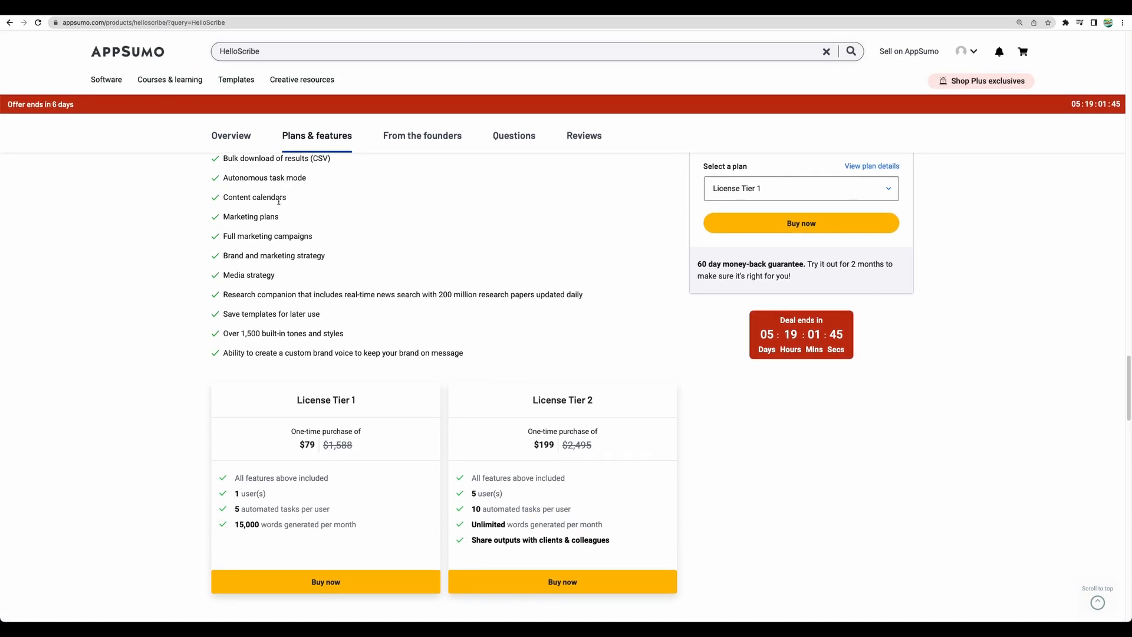
pyautogui.doubleClick(264, 179)
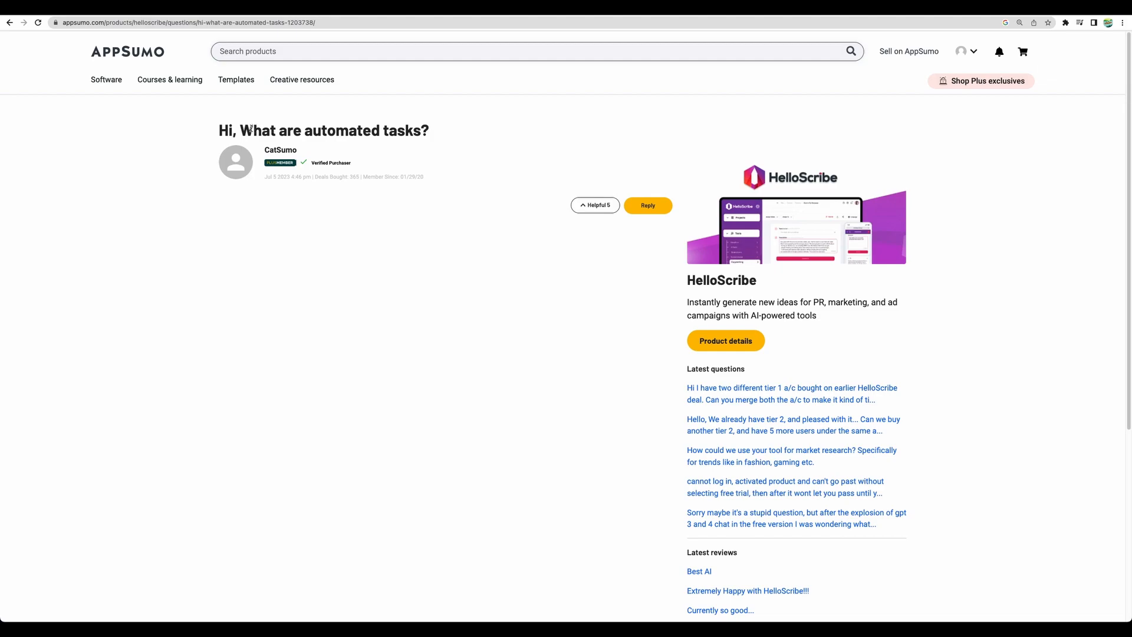
pyautogui.moveTo(402, 193)
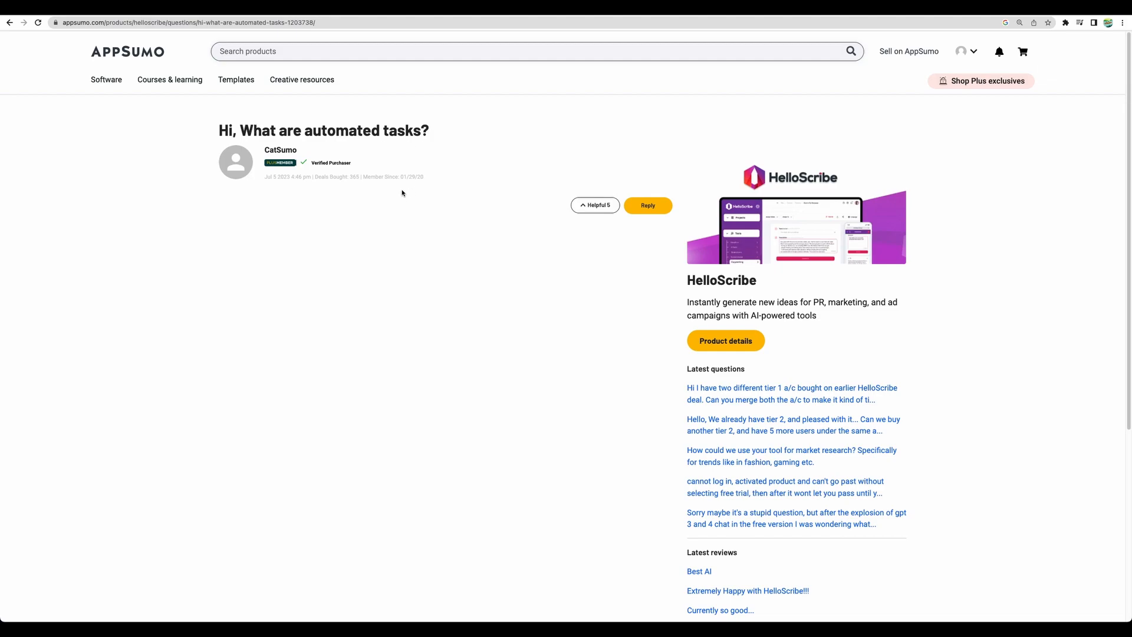
pyautogui.moveTo(498, 284)
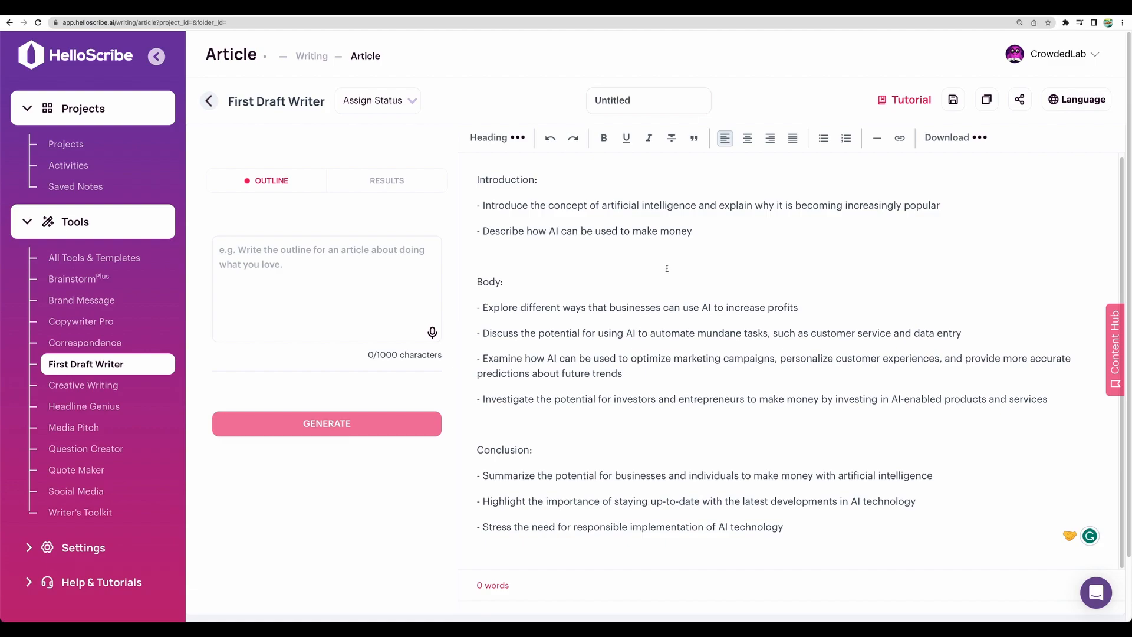
pyautogui.doubleClick(619, 205)
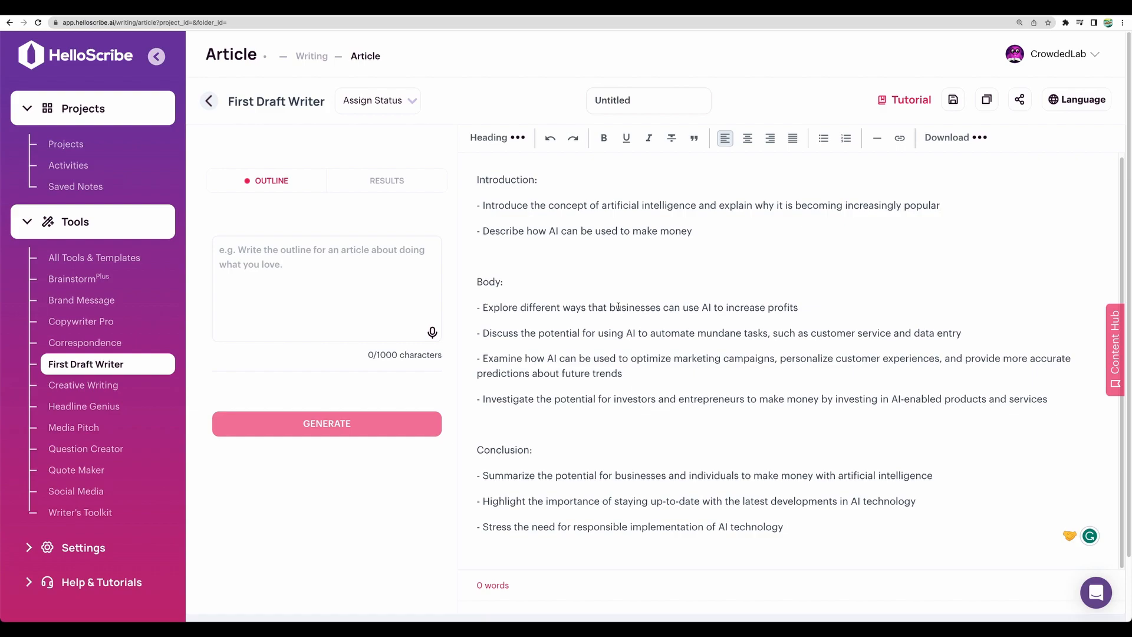
pyautogui.moveTo(83, 301)
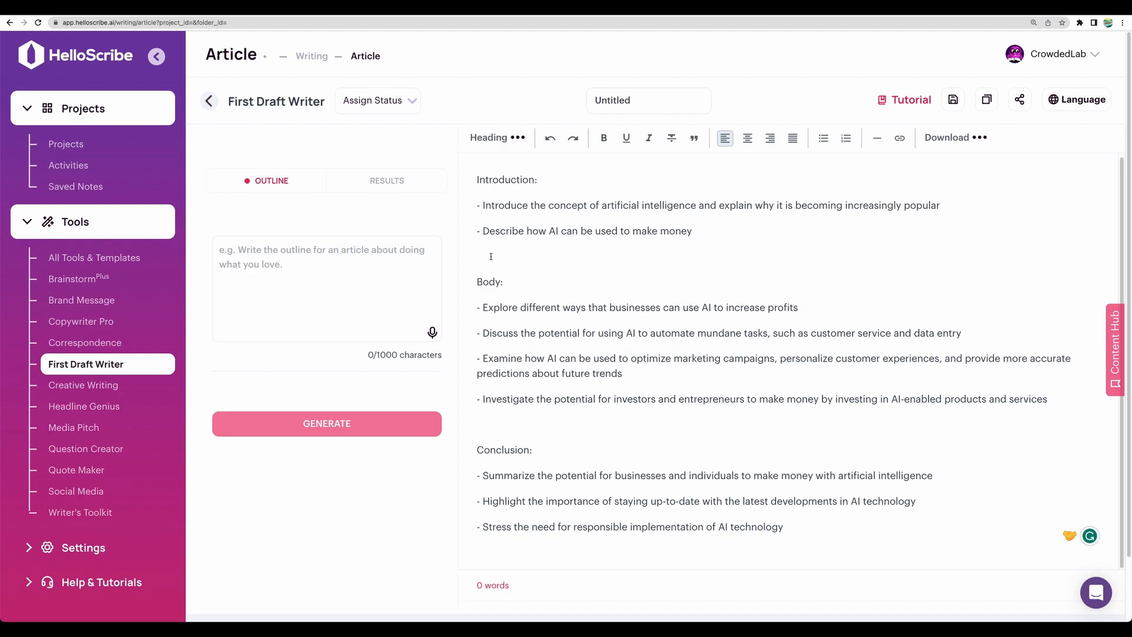
pyautogui.click(477, 256)
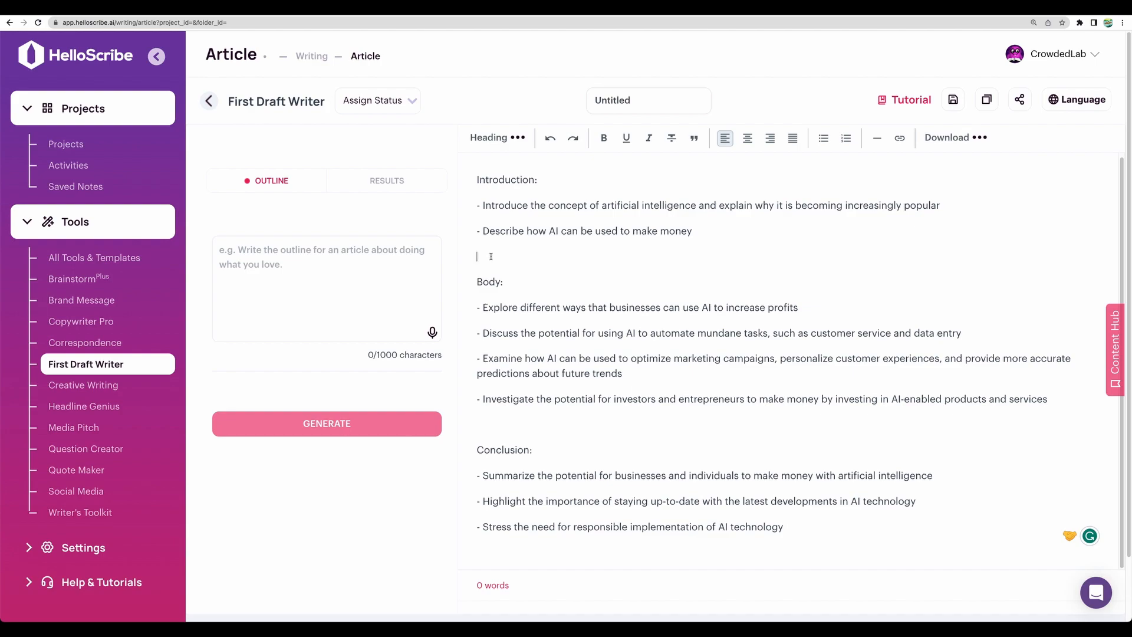